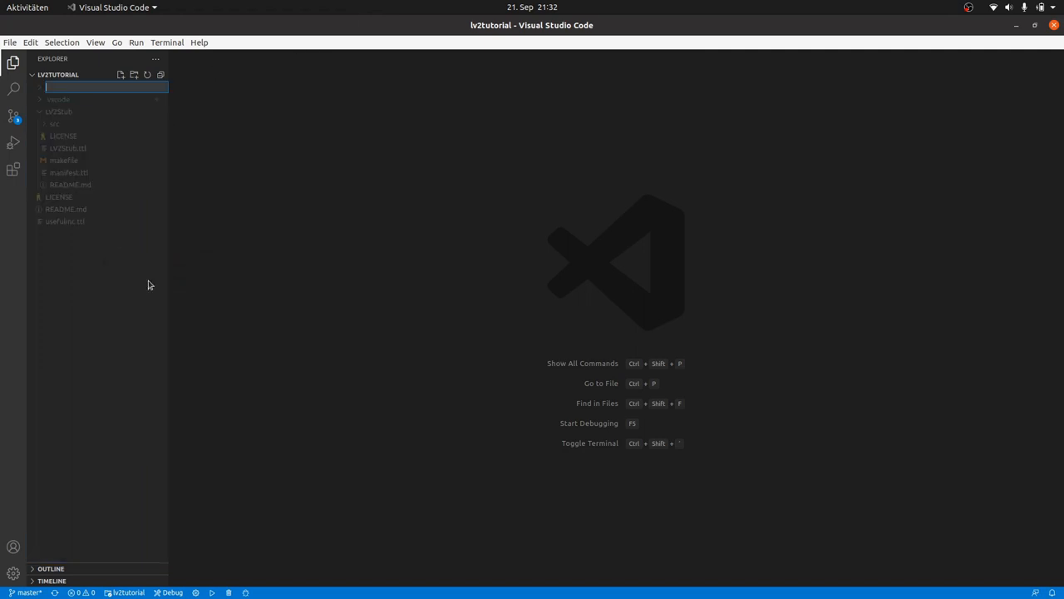
- Name the new Explorer folder myAmp to hold the manifest.ttl file
text(myAmp)
text(manifest.ttl)
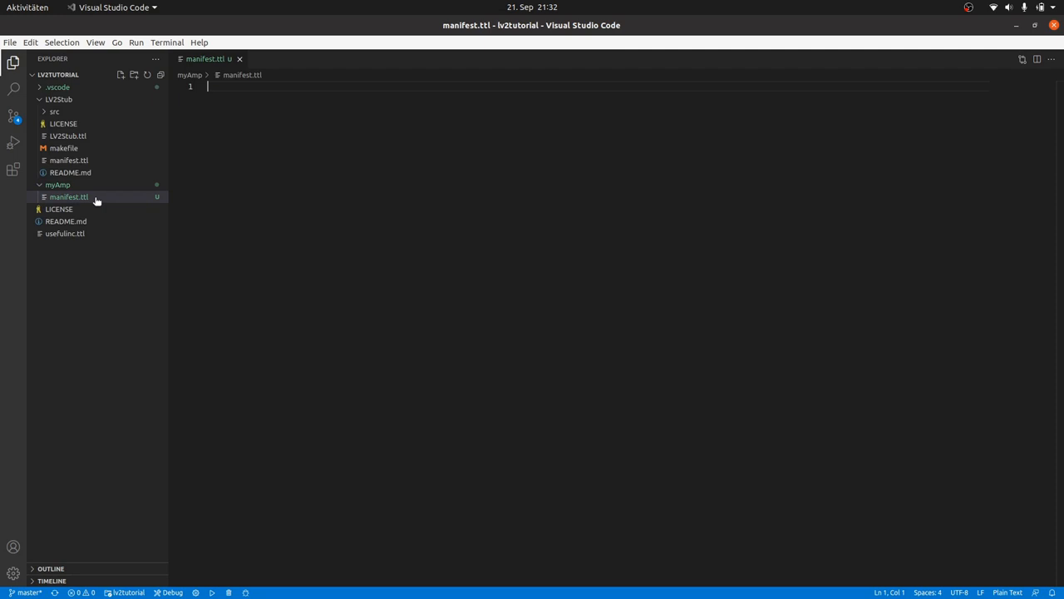
- Write the line 'myAmp is an LV2 plugin , and an amplifier plugin .'
text(#)
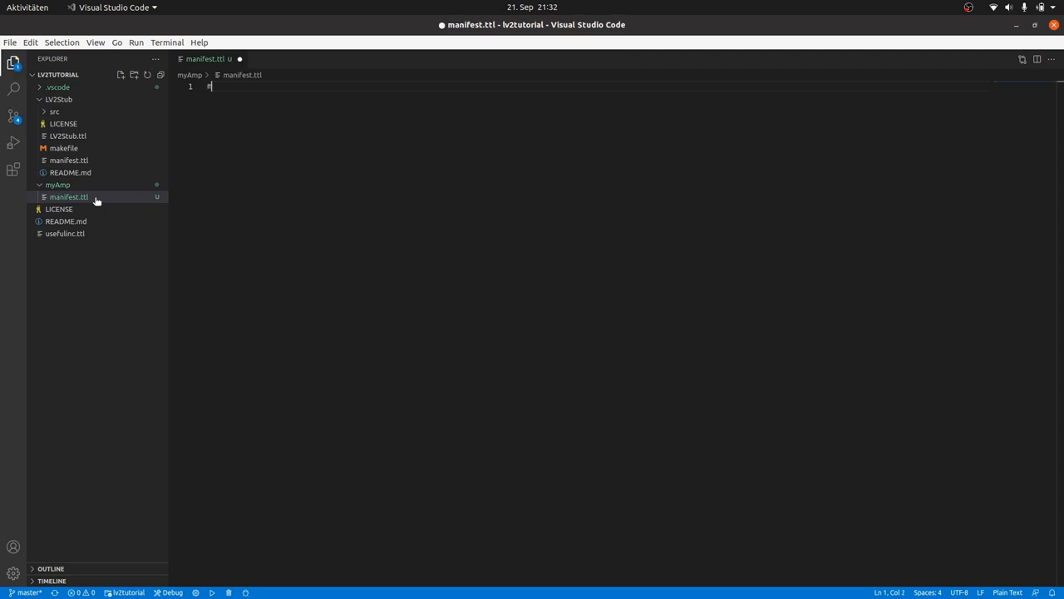
text(myAmp is an)
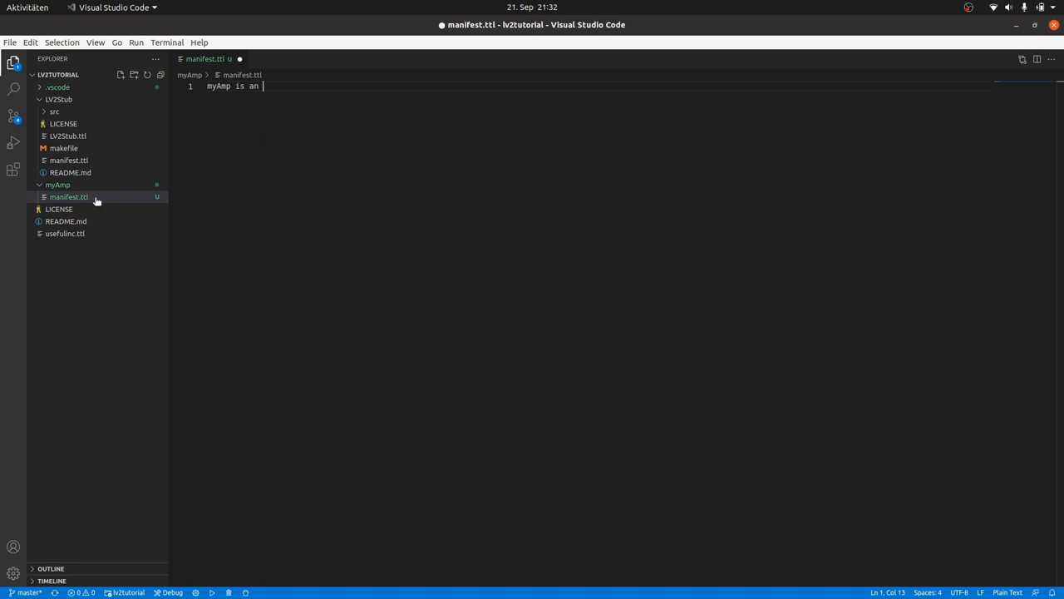
text(LV2 plugin)
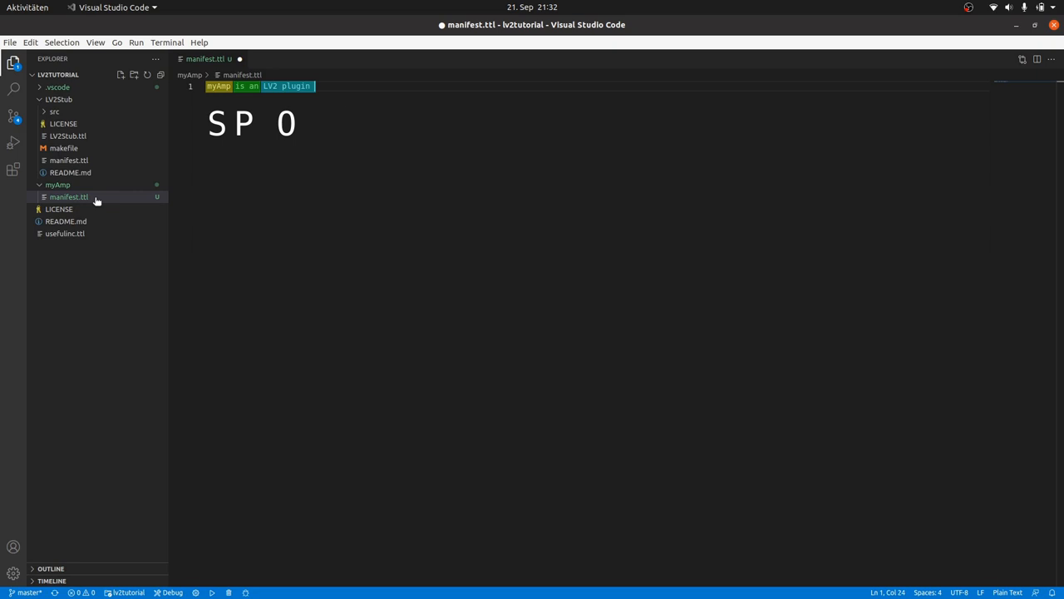
text(, a)
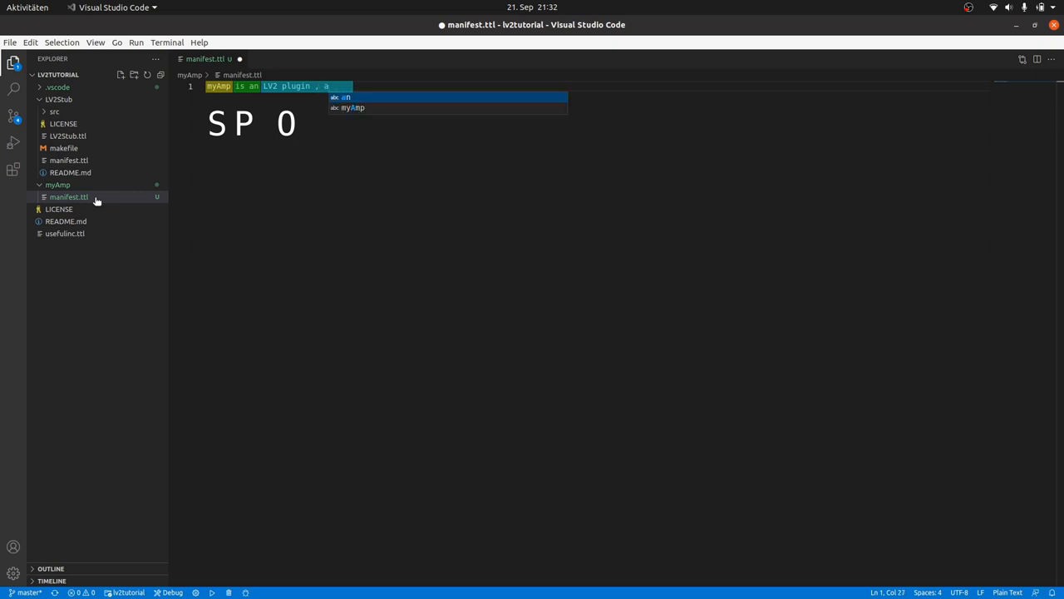
text(, and an amplifier plugin .)
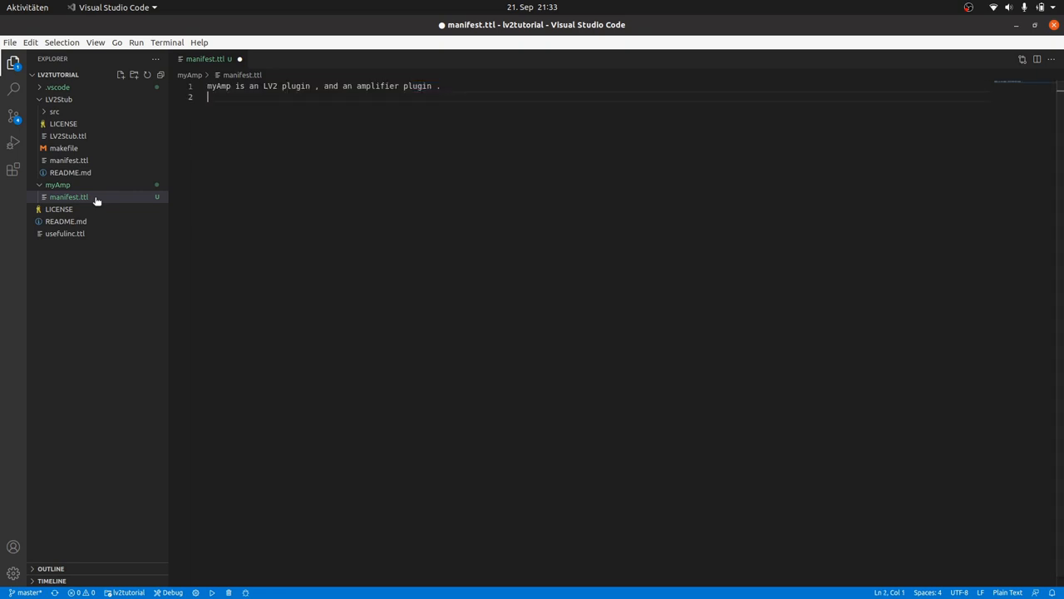
- Write 'myAmp has got a binary <myAmp.so> .' and begin the further-information line
text(myAmp has got)
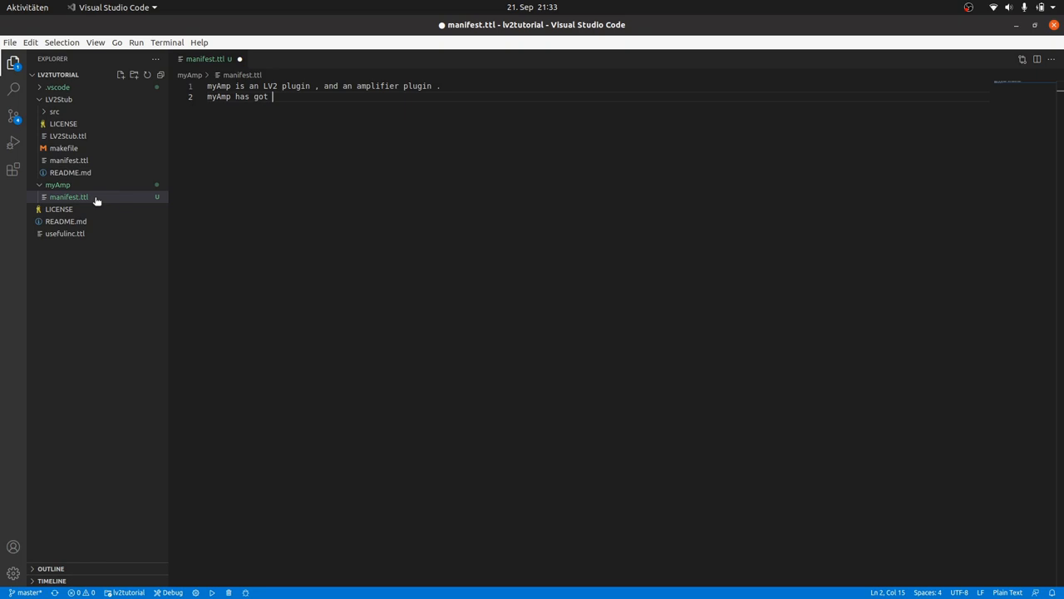
text(a binary <myAmp.so>)
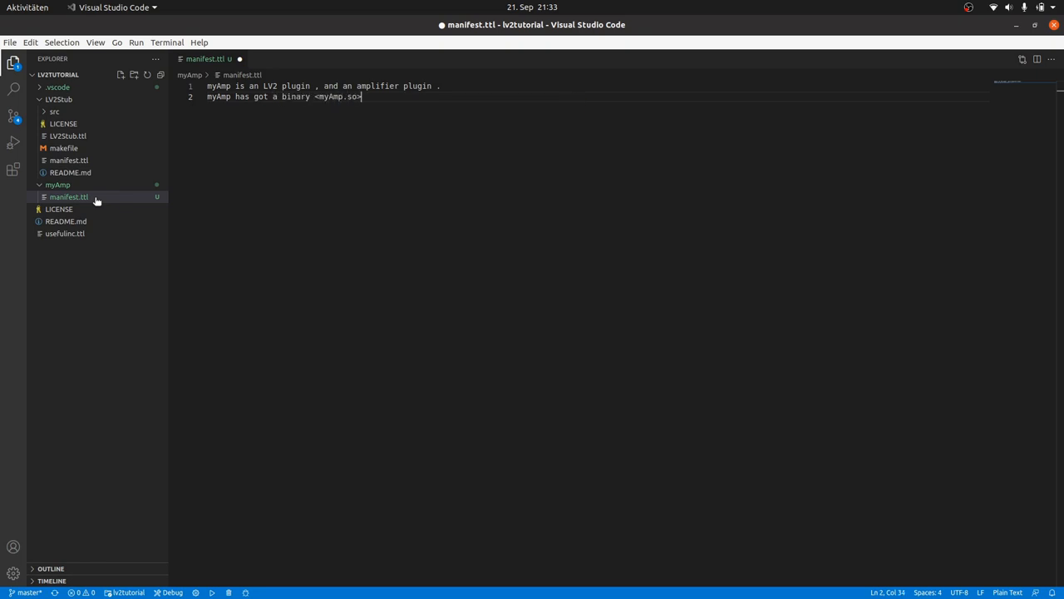
text(.)
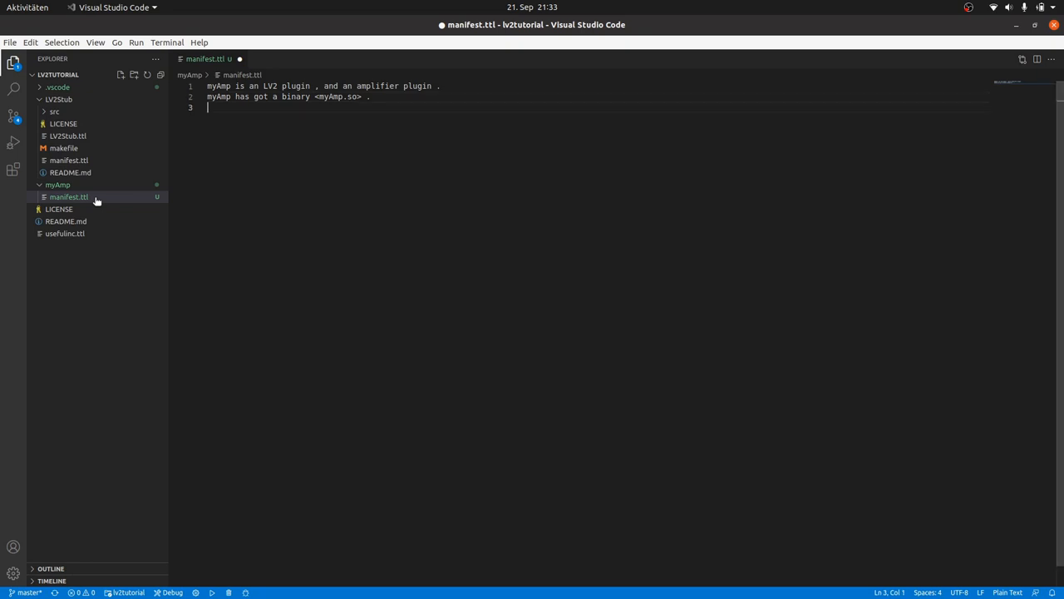
text(myAmp provides futh)
click(596, 85)
text(;)
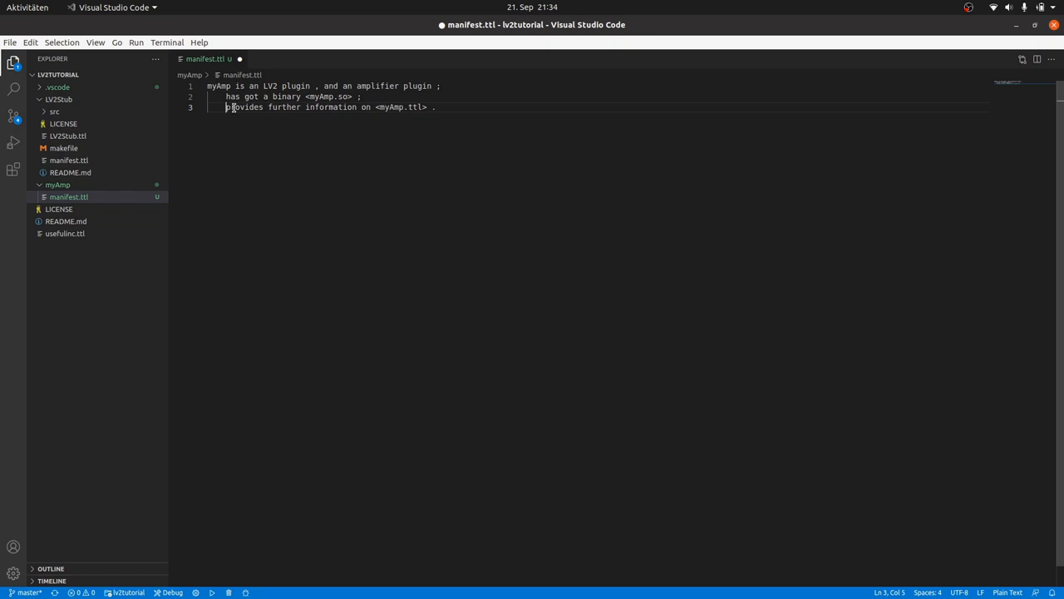
mouse_move(543, 138)
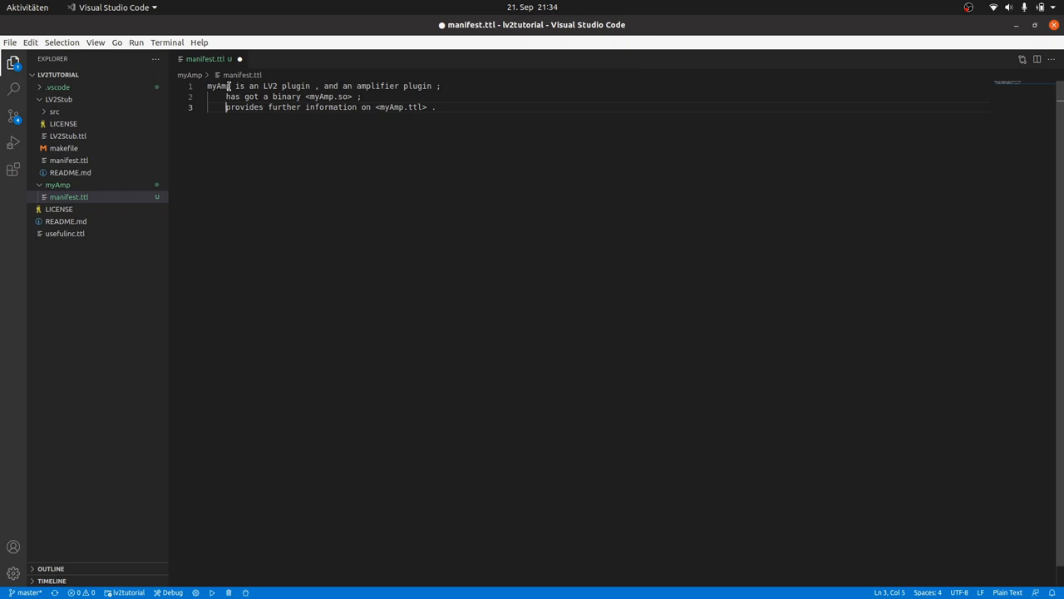
double_click(218, 86)
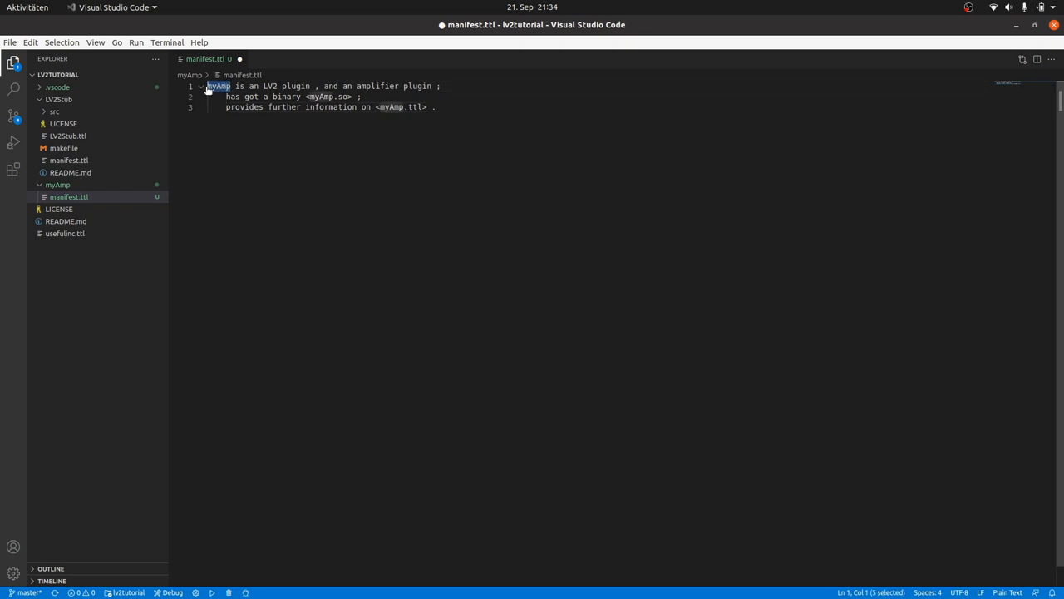
key(Delete)
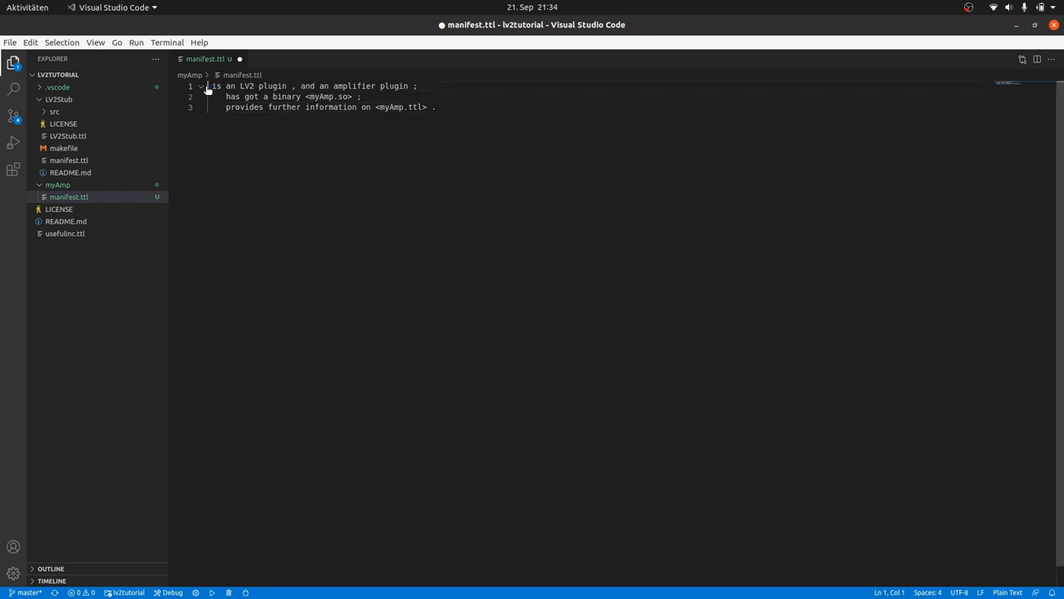
text(<https://github.com/sjaehn)
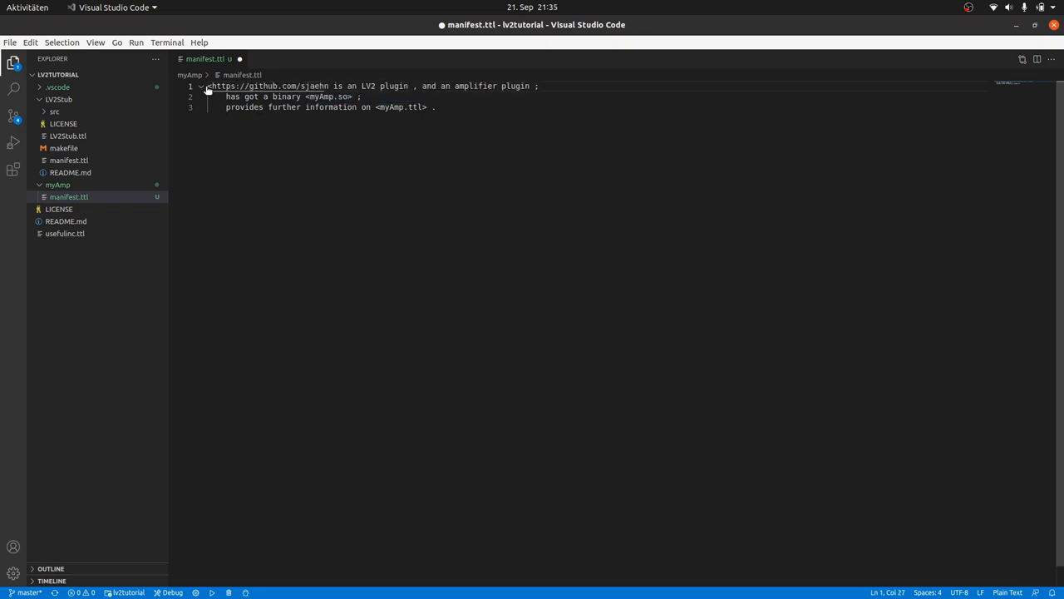
text(/lv2tutorial)
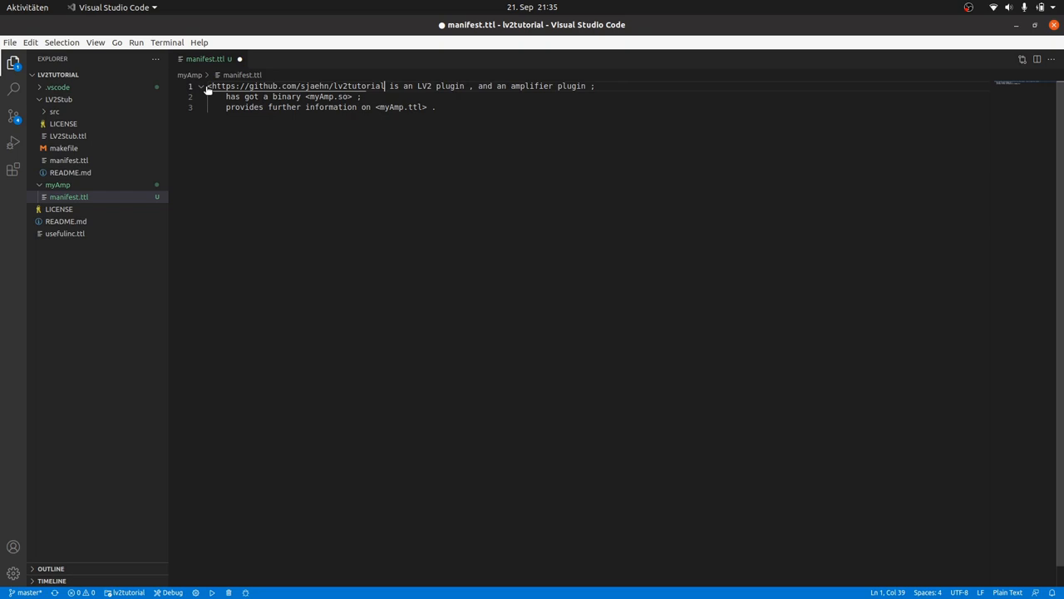
text(/myAmp>)
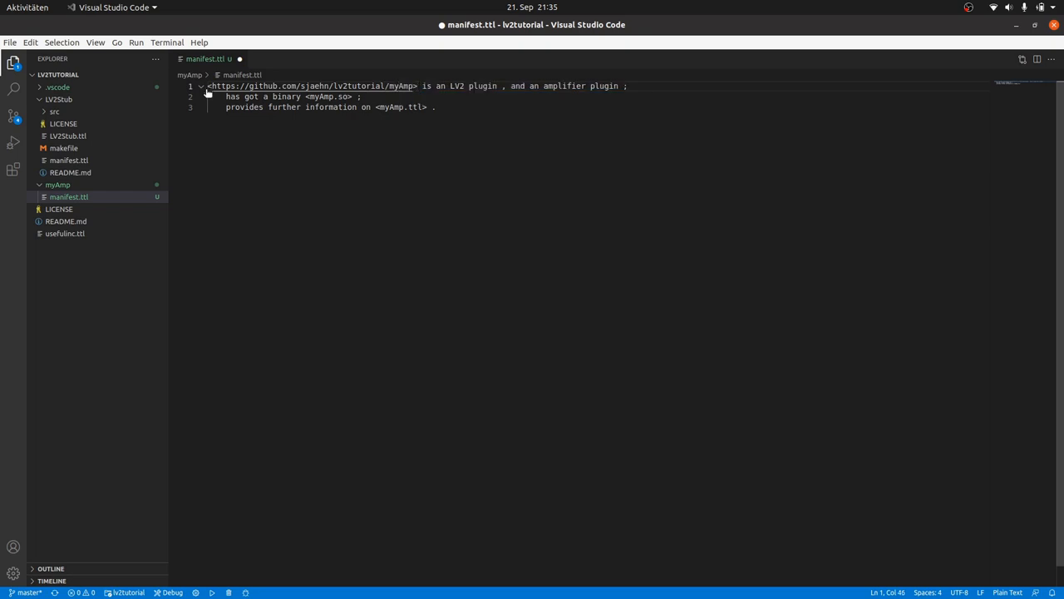
mouse_move(365, 38)
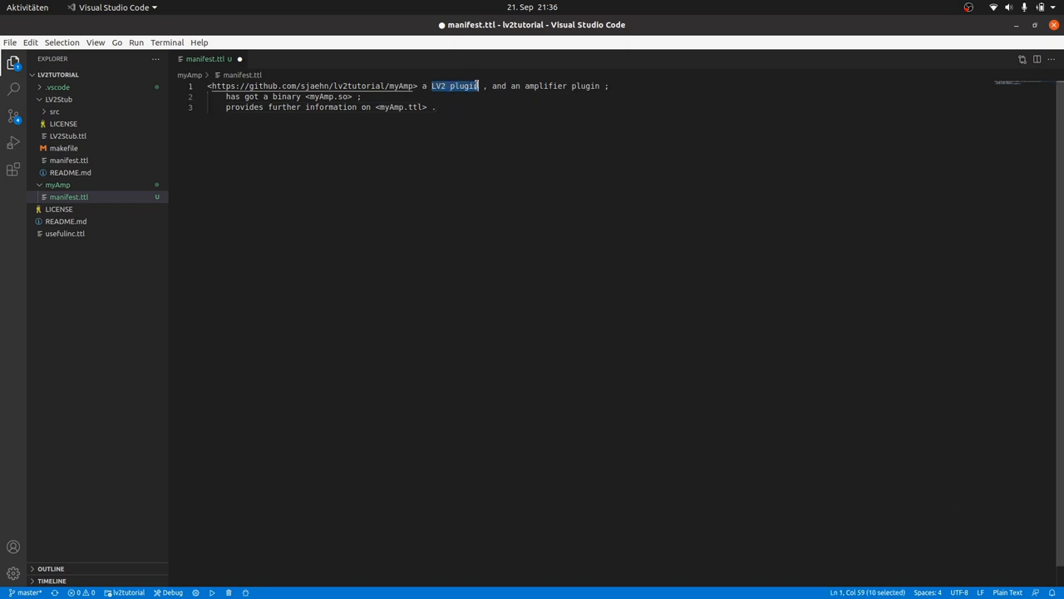
mouse_move(459, 579)
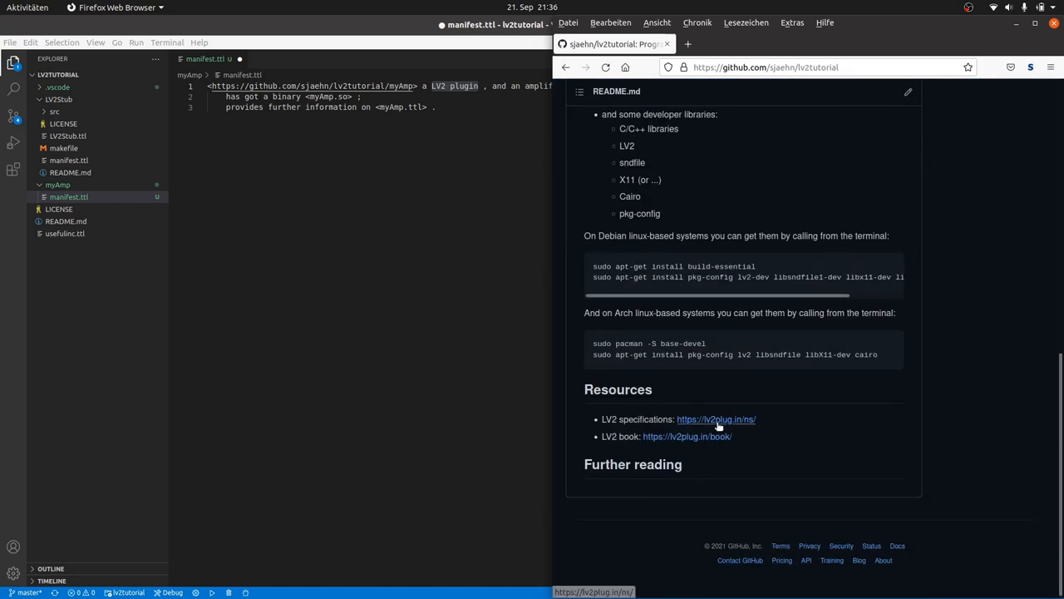
- Browse the LV2 core spec and select the lv2core namespace URI in usefulinc.ttl to copy
click(716, 419)
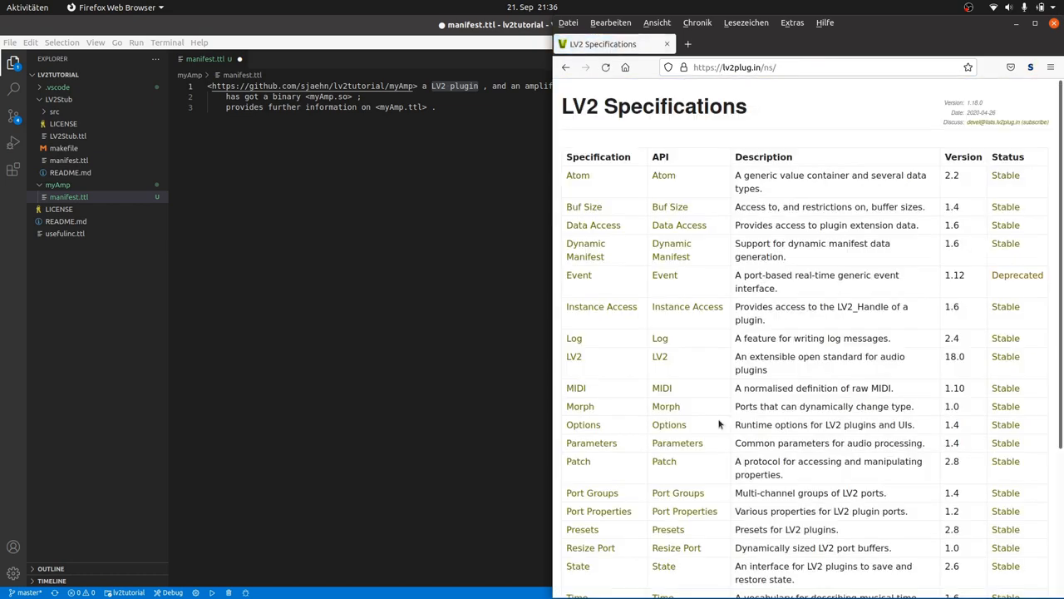
scroll(down, 3)
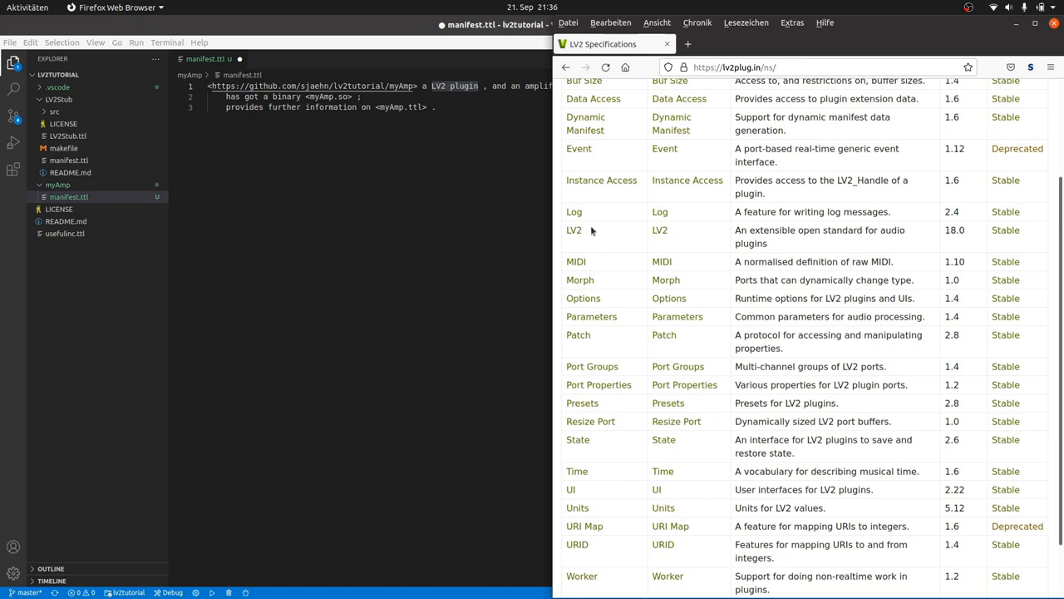
click(576, 229)
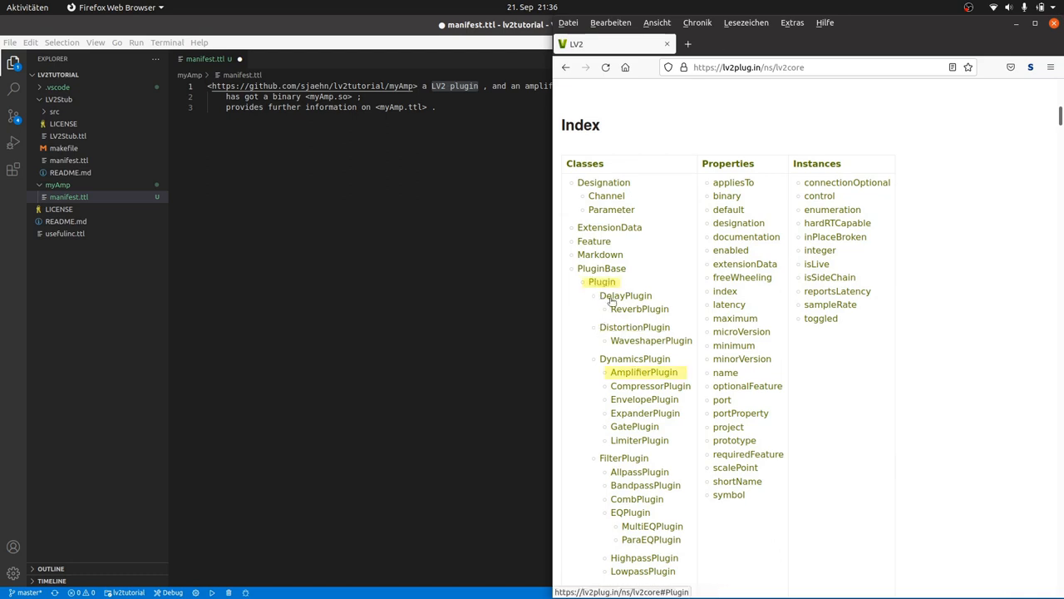
mouse_move(646, 372)
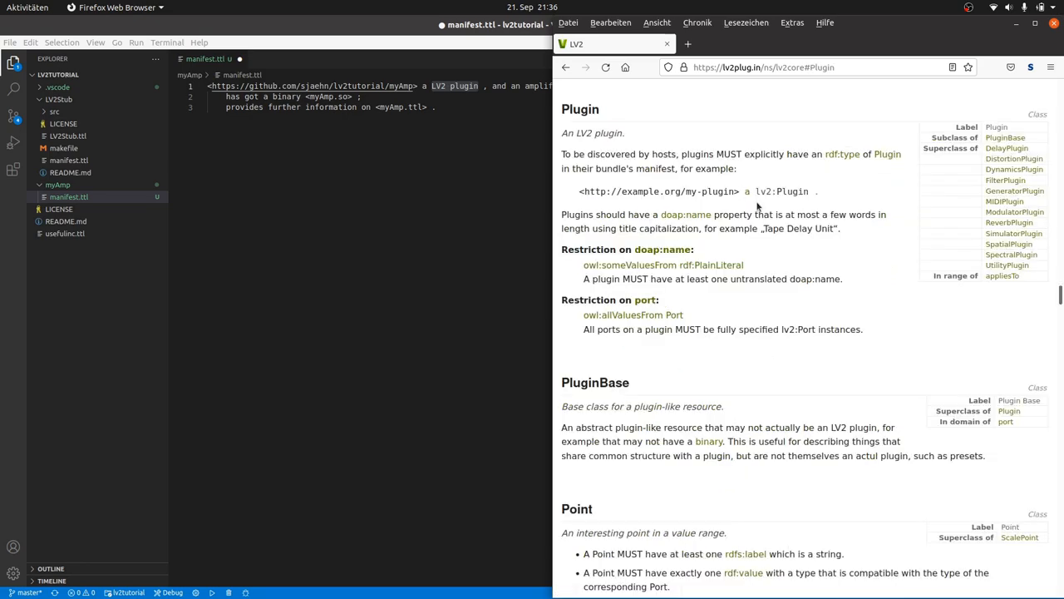
click(566, 67)
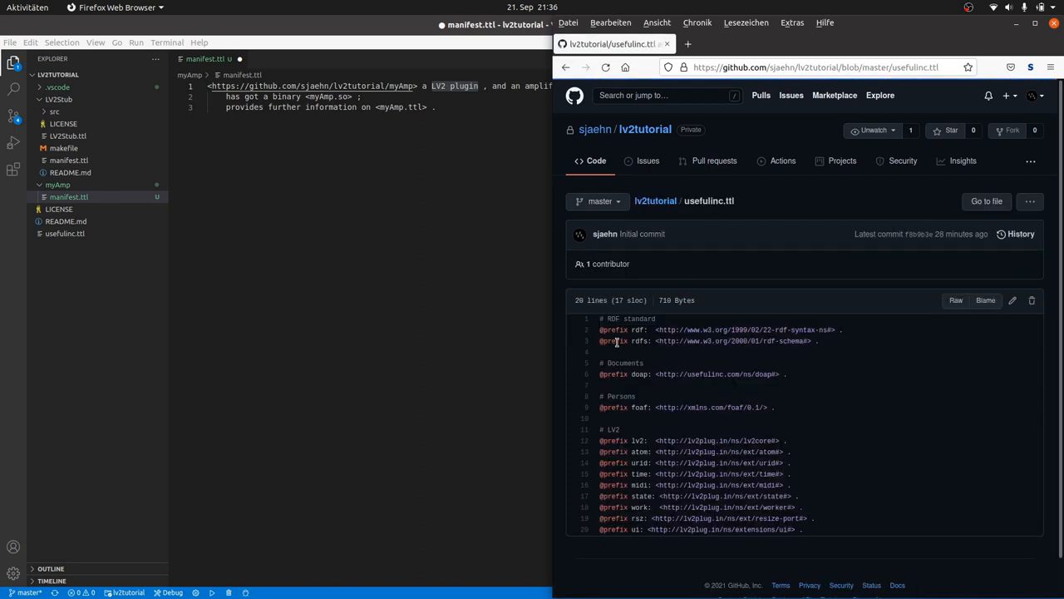
double_click(717, 439)
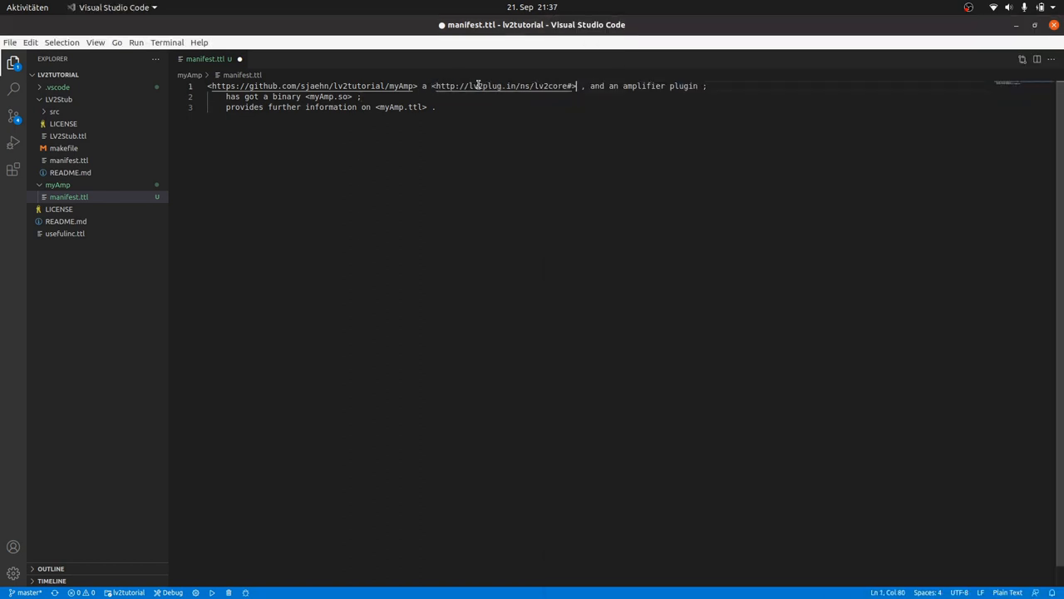
- Type myAmp as lv2core#Plugin and start the lv2core namespace URI on line 2
text(Plugin)
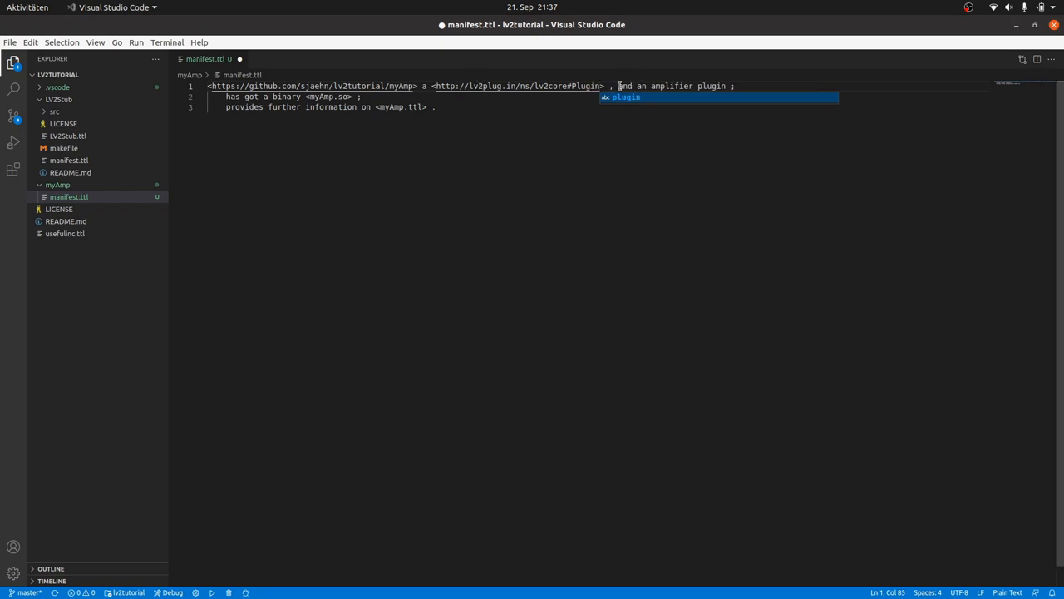
text(<http://lv2plug.in/ns/lv2core#Ampli)
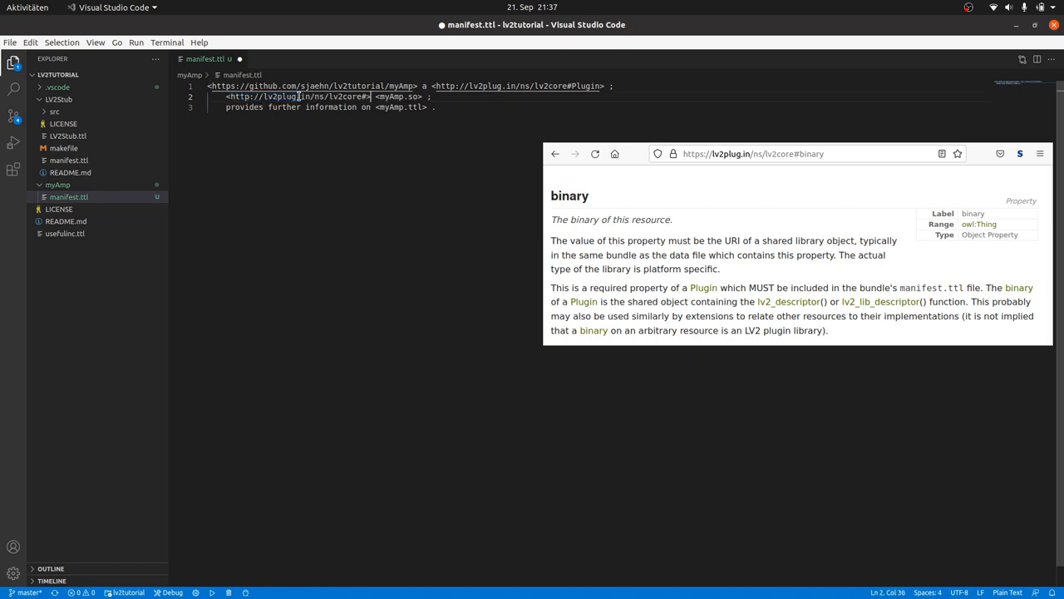
- Complete lv2core#binary on line 2 and rdf-schema#seeAlso on the further-information line
text(binary)
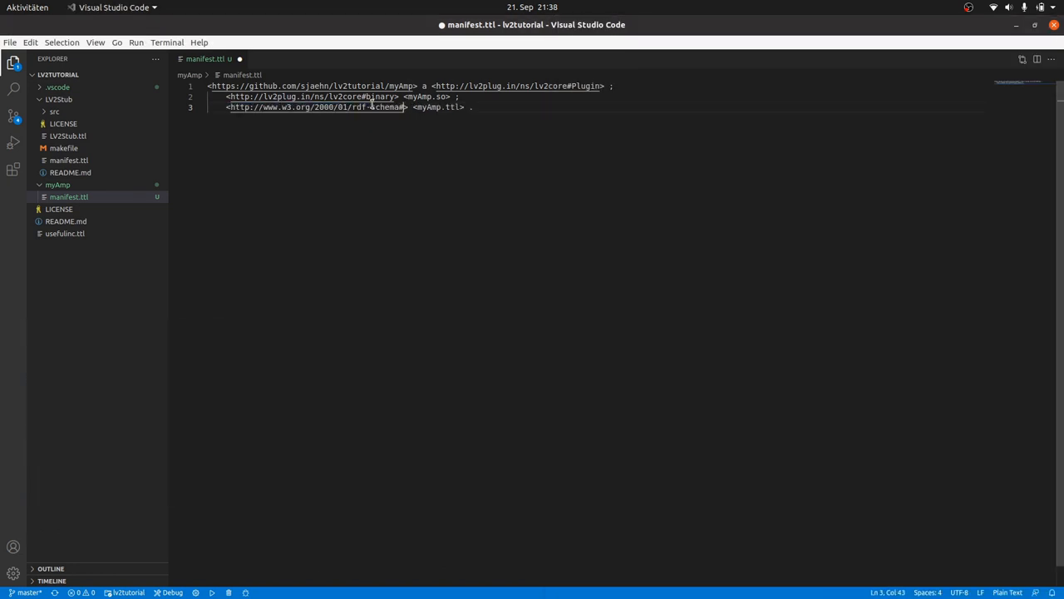
text(seeAlso)
text(@prefix lv2:  <http://lv2plug.in/ns/lv2core#> .)
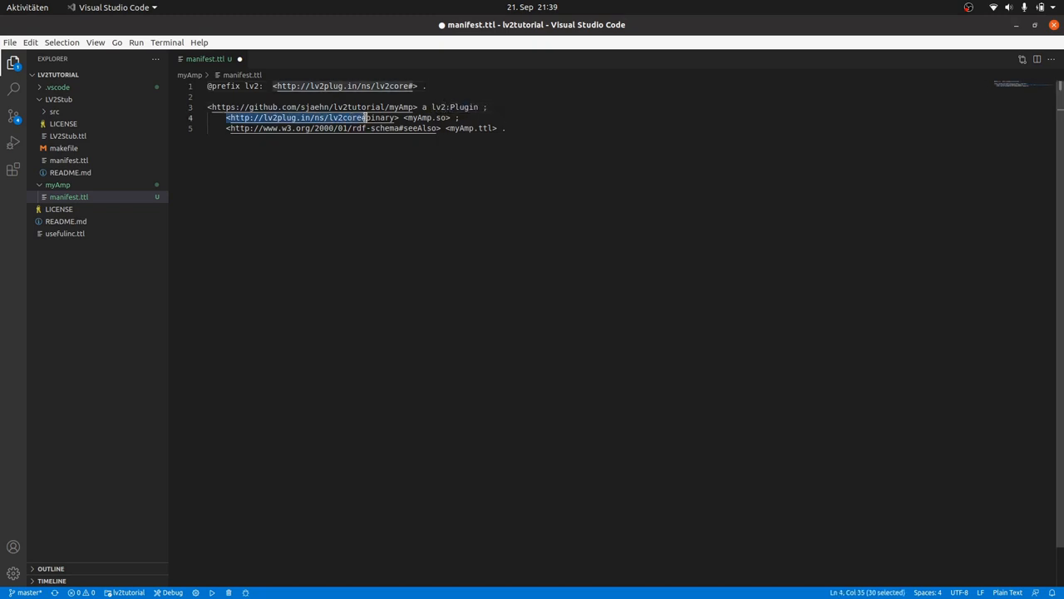
- Rewrite the properties with prefixes as lv2:binary and rdfs:seeAlso
text(lv2:binary <myAmp.so> ;)
text(@prefix rdfs: <http://www.w3.org/2000/01/rdf-schema#> .)
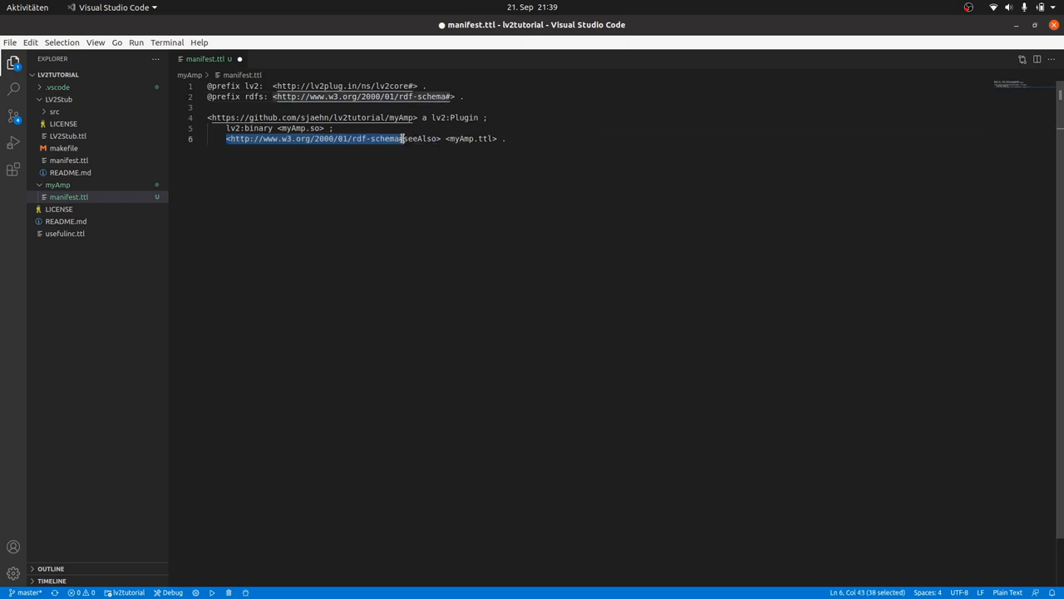
text(rdfs:seeAlso <)
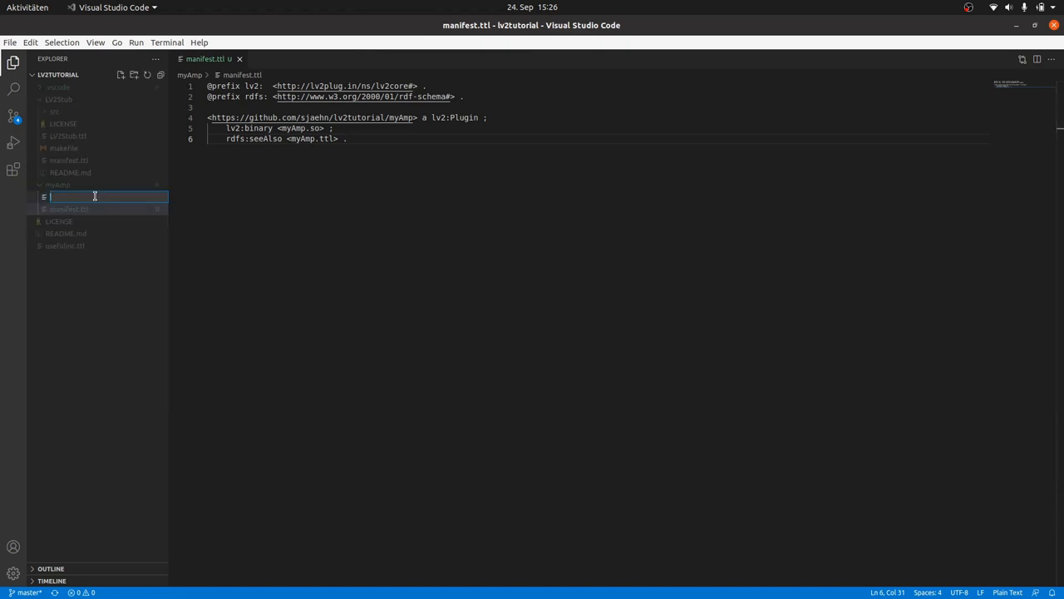
- Name the new file myAmp.ttl and switch to its editor tab
text(myAmp.ttl)
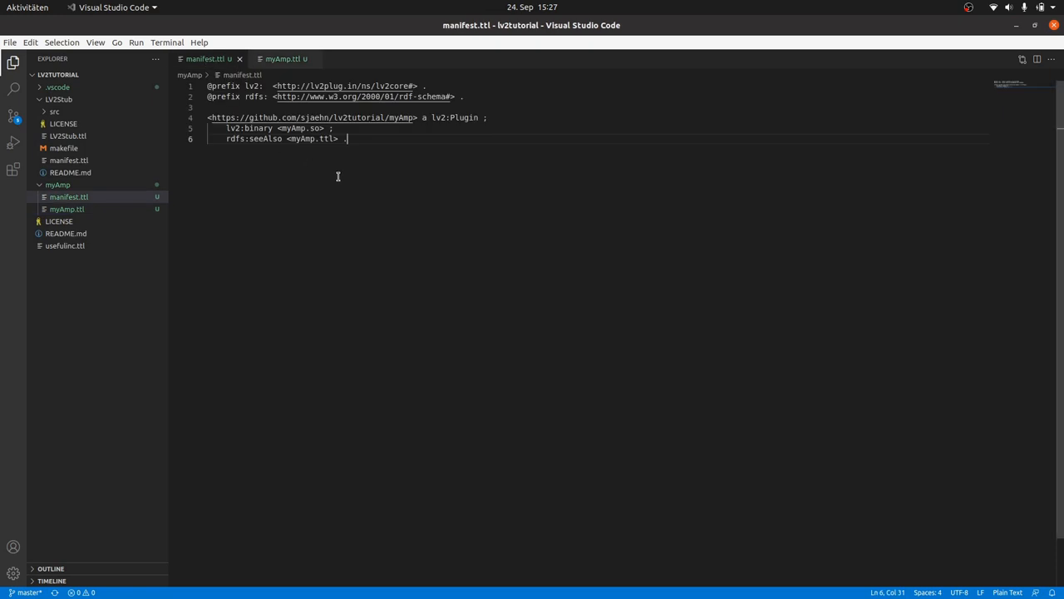
click(286, 58)
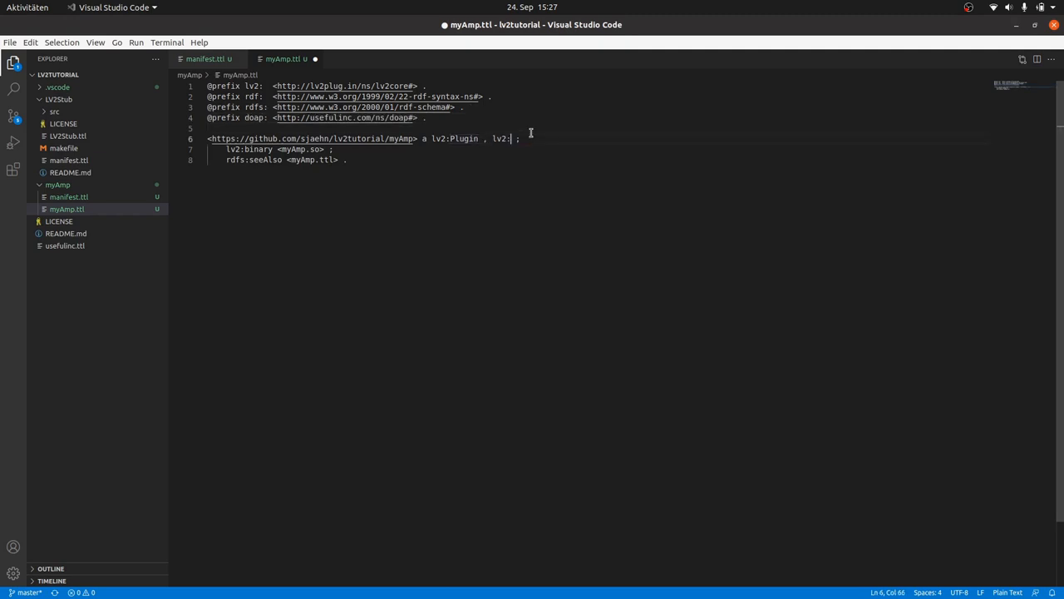
- Add lv2:AmplifierPlugin and doap:Project to the type line and a doap:name line
text(AmplifierPlugin , doap:Pr)
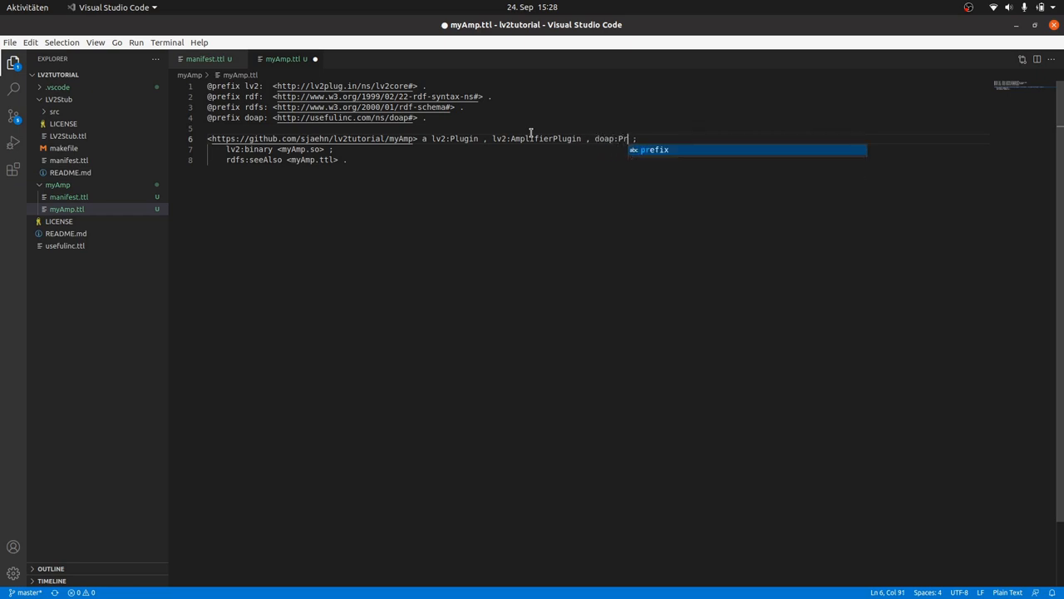
text(oject)
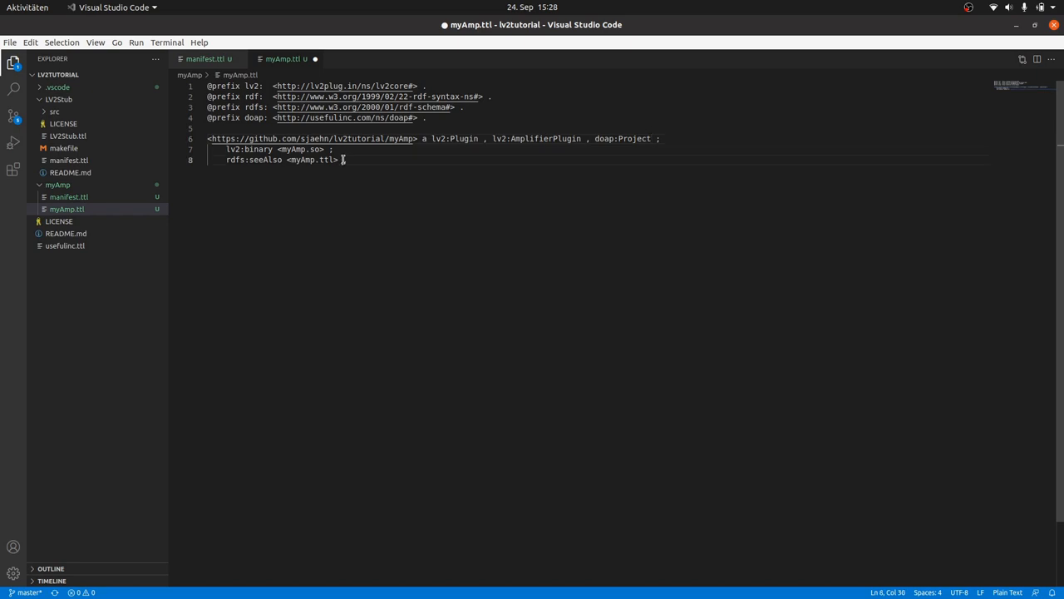
text(doap.)
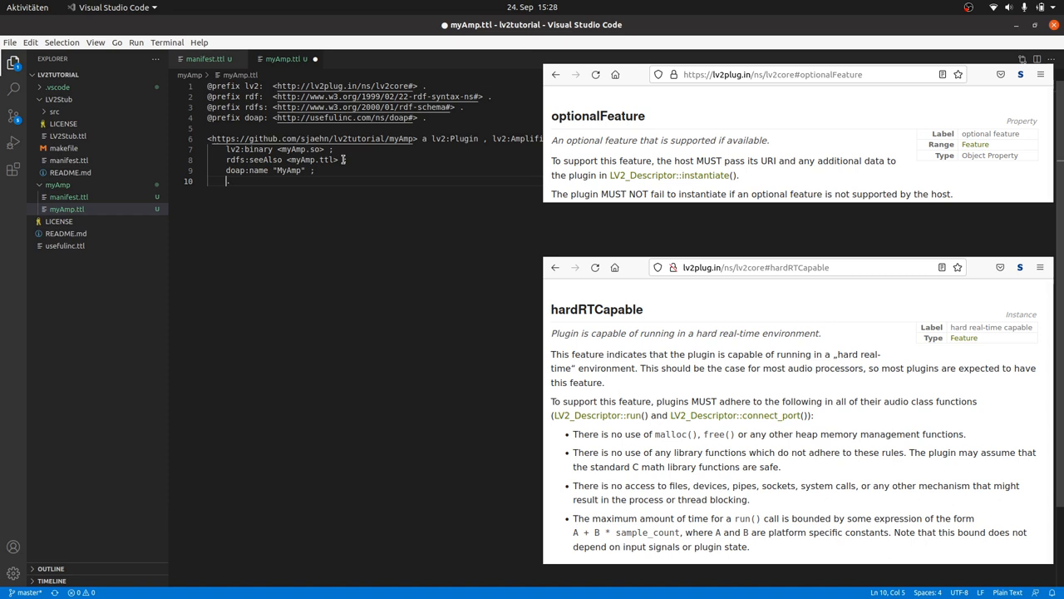
- Add the lv2:optionalFeature lv2:hardRTCapable line
text(lv2:optionalFeature lv2:hardRTCapab)
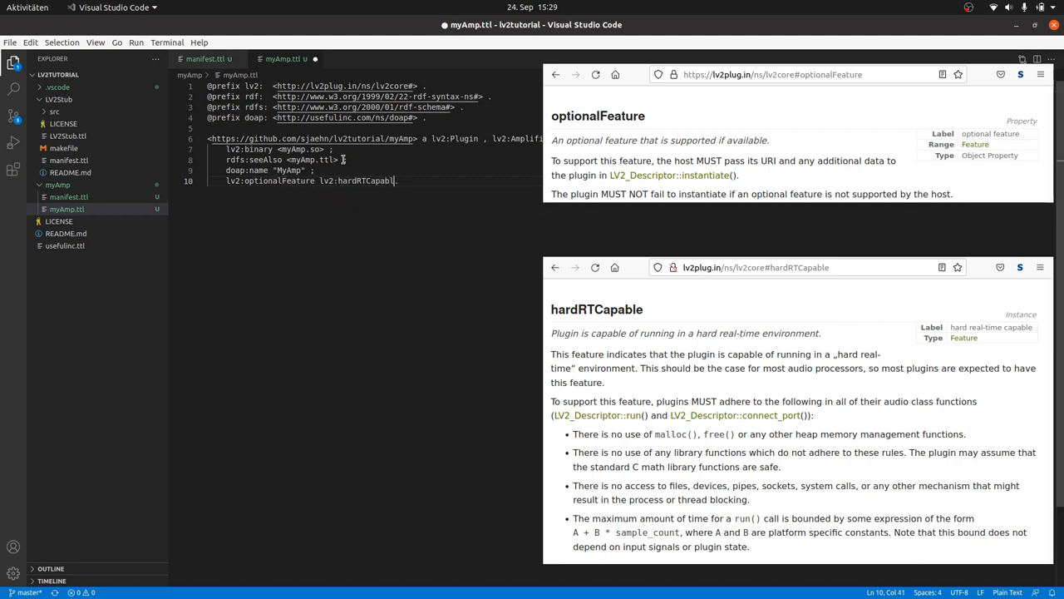
text(lv2:port audio_in , audio_out)
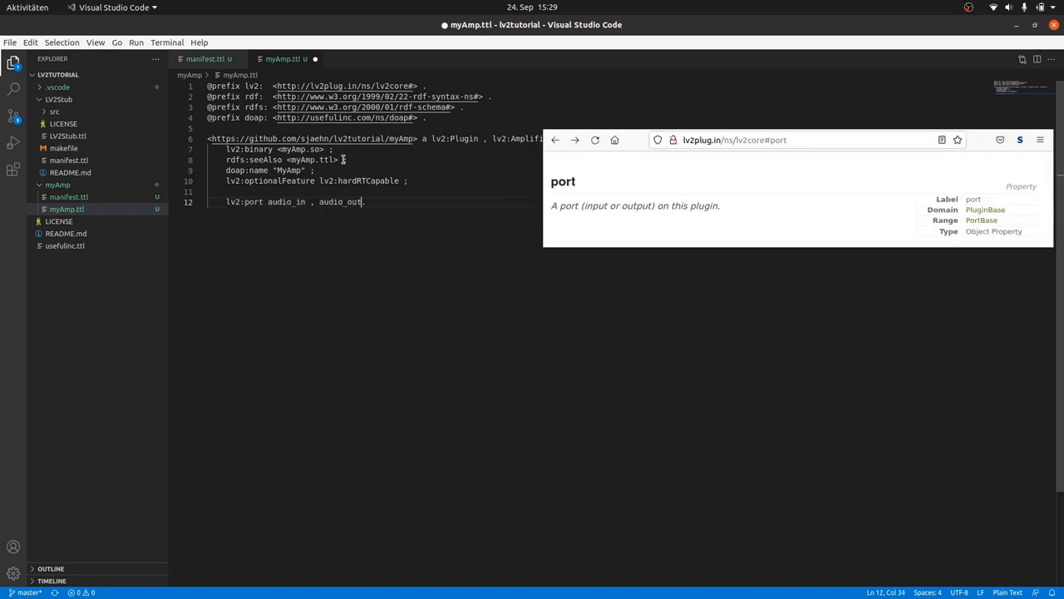
- Finish the lv2:port list with control_in and remove the audio_in name
text(, control_in)
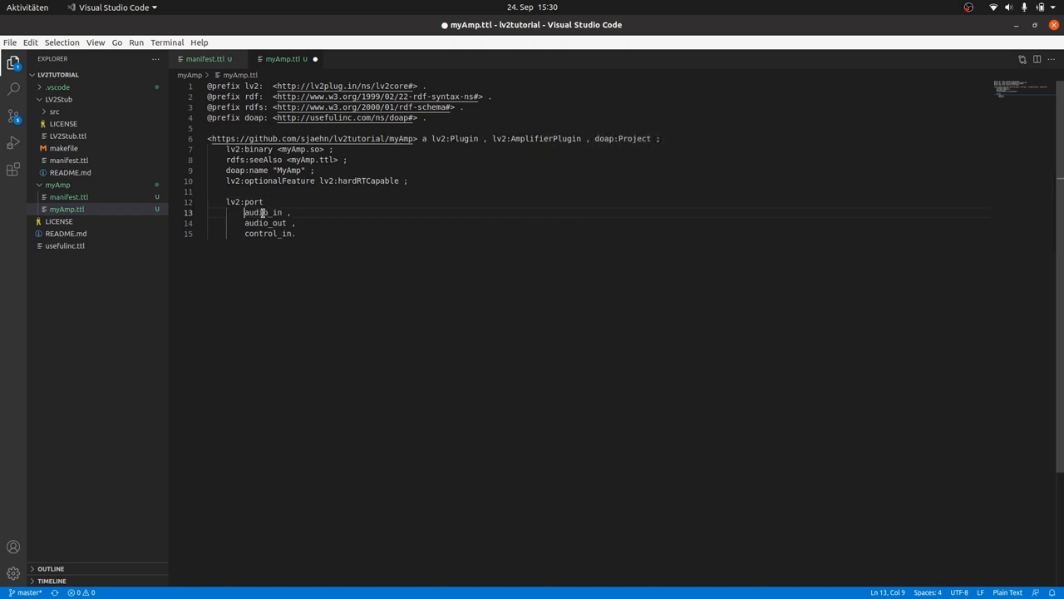
double_click(263, 212)
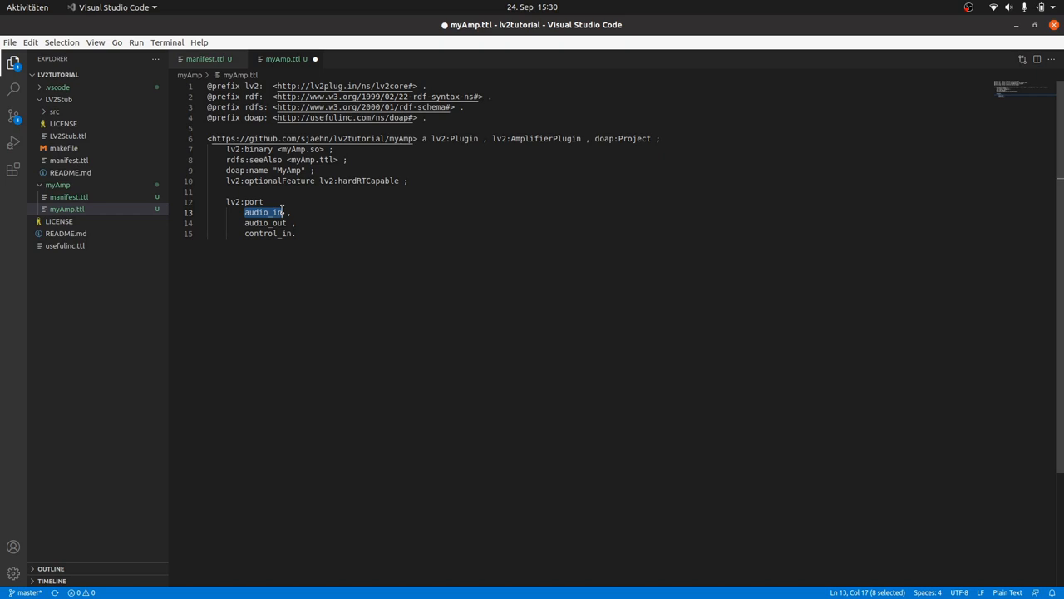
key(Delete)
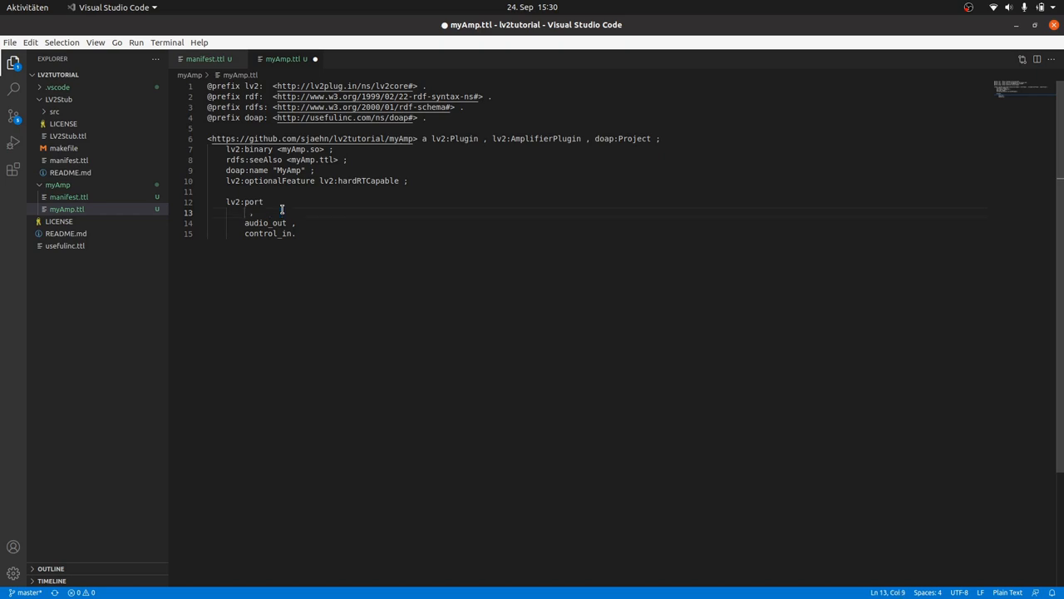
- Write the [ predicate object ] placeholder where audio_in was
text([predic)
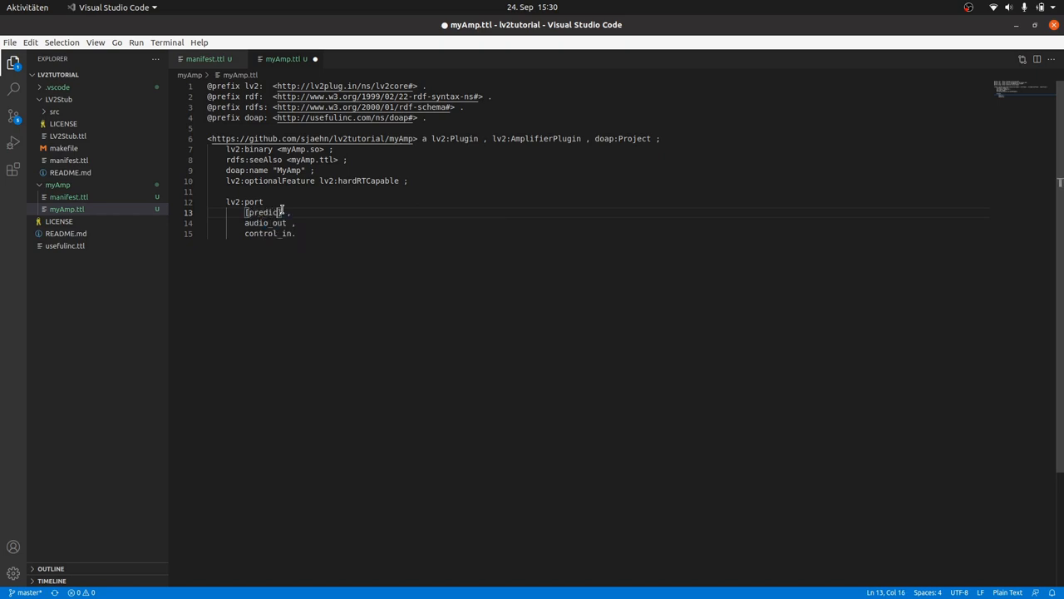
text(object)
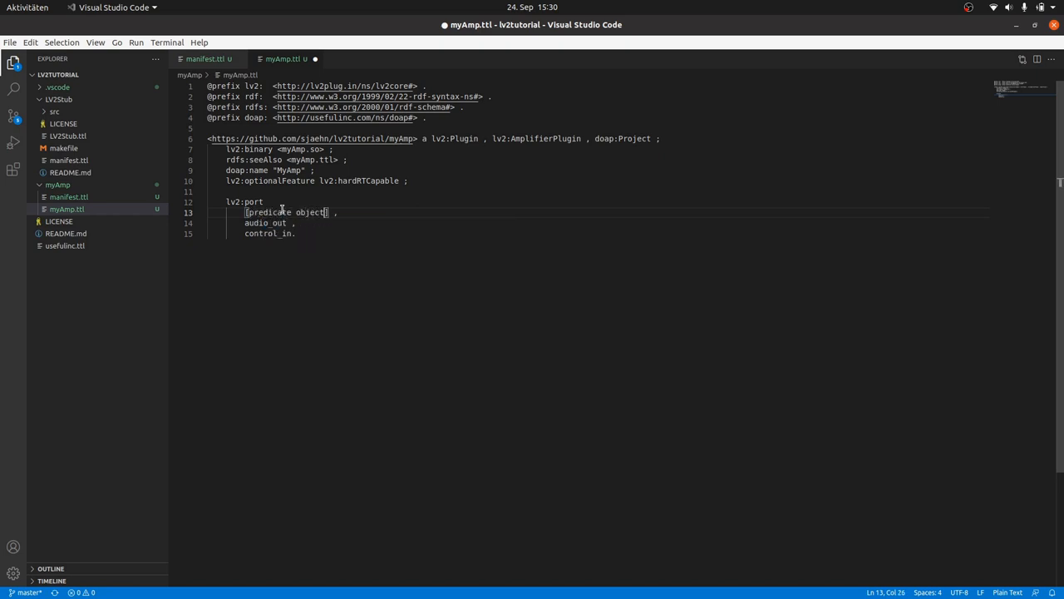
click(246, 213)
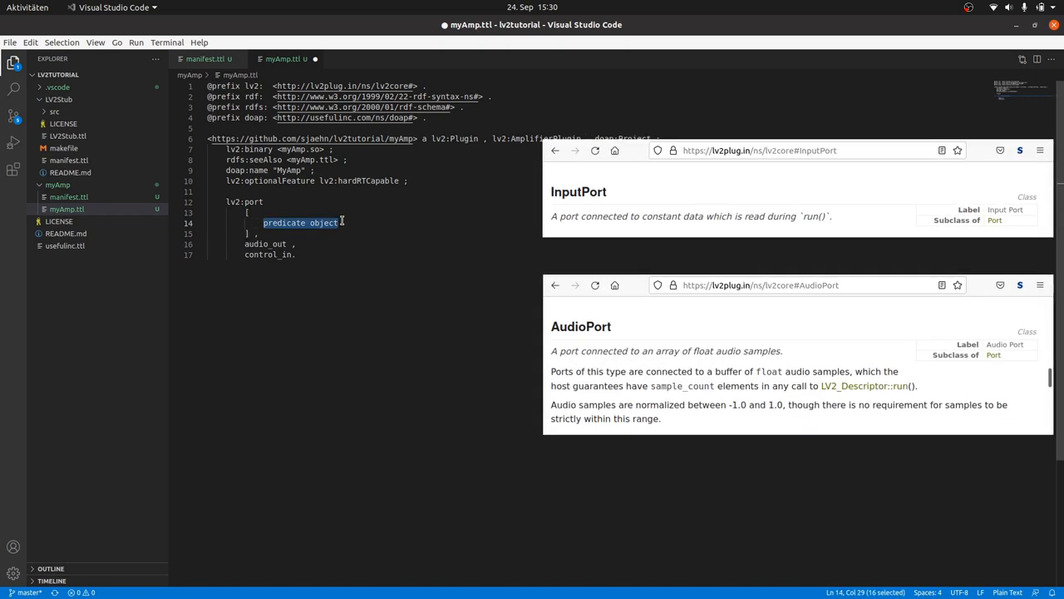
- Write the audio_in port as lv2:InputPort, lv2:AudioPort with lv2:index 0, symbol and name "Audio input"
text(a)
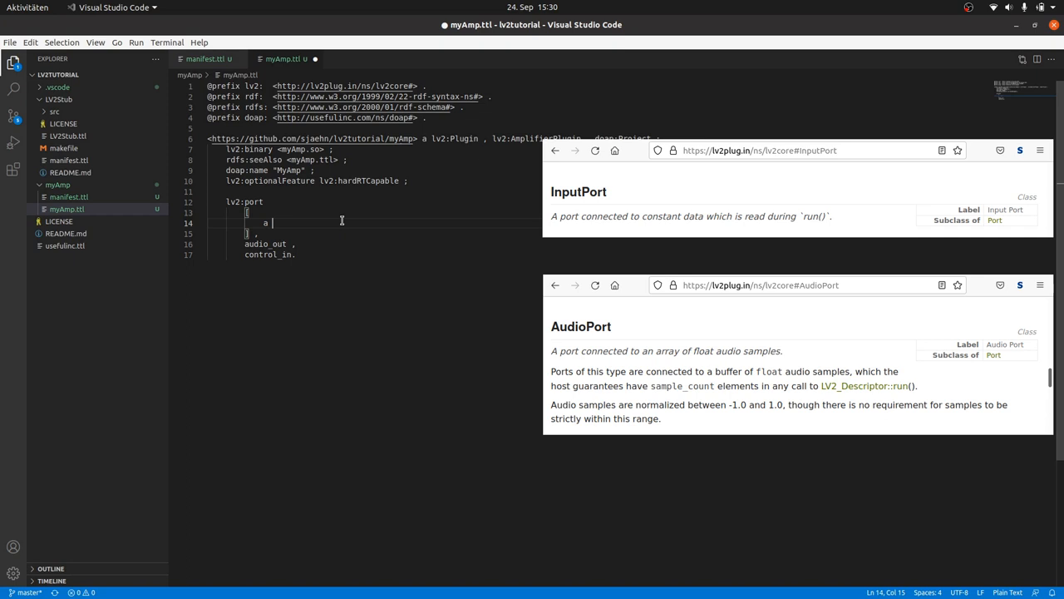
text(lv2:InputPort)
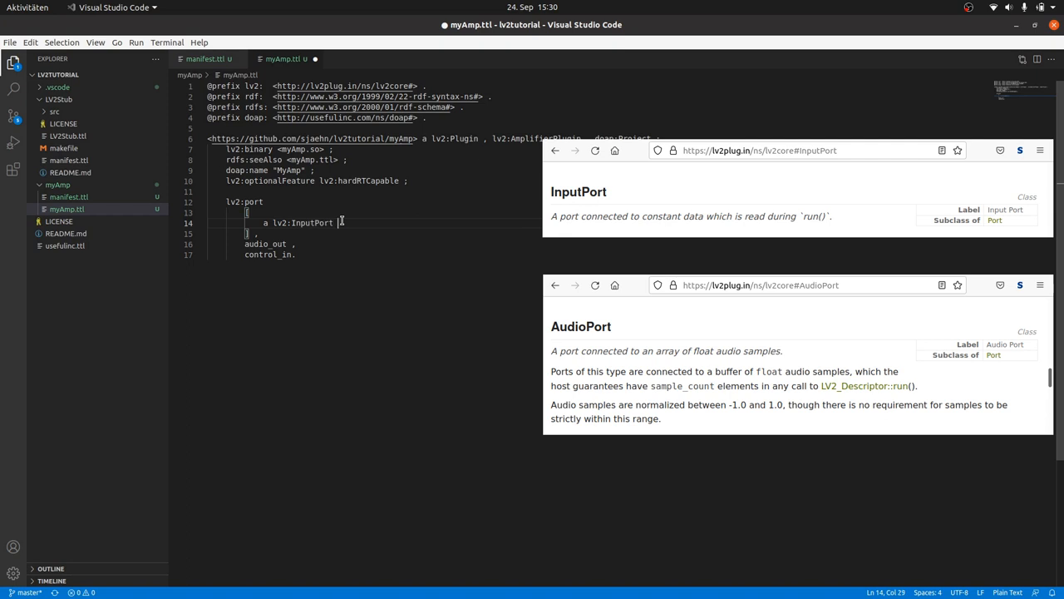
text(, lv2:AudioPort ;)
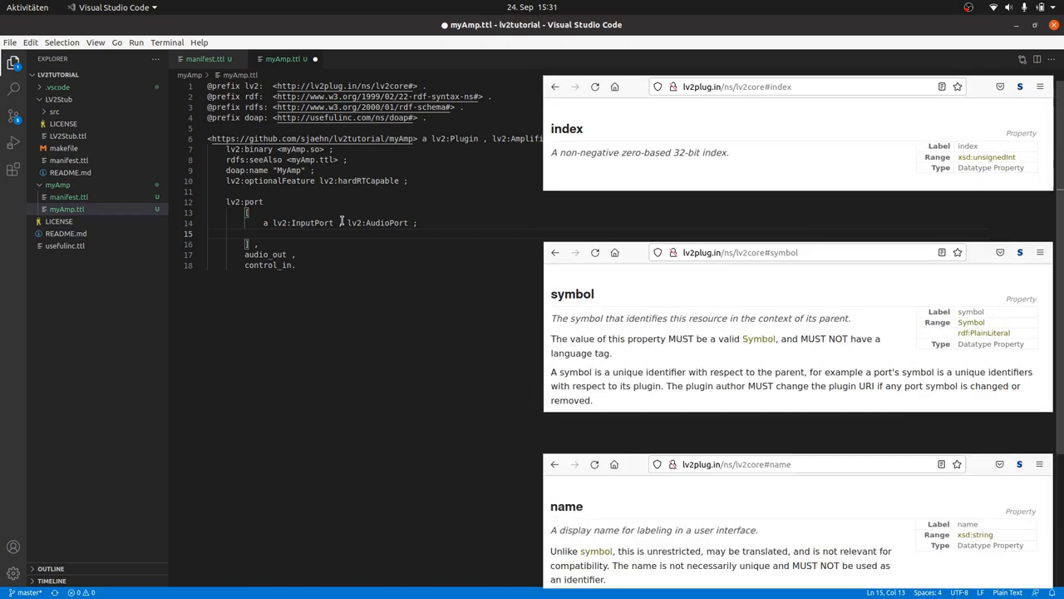
text(lv2:index 0 ;)
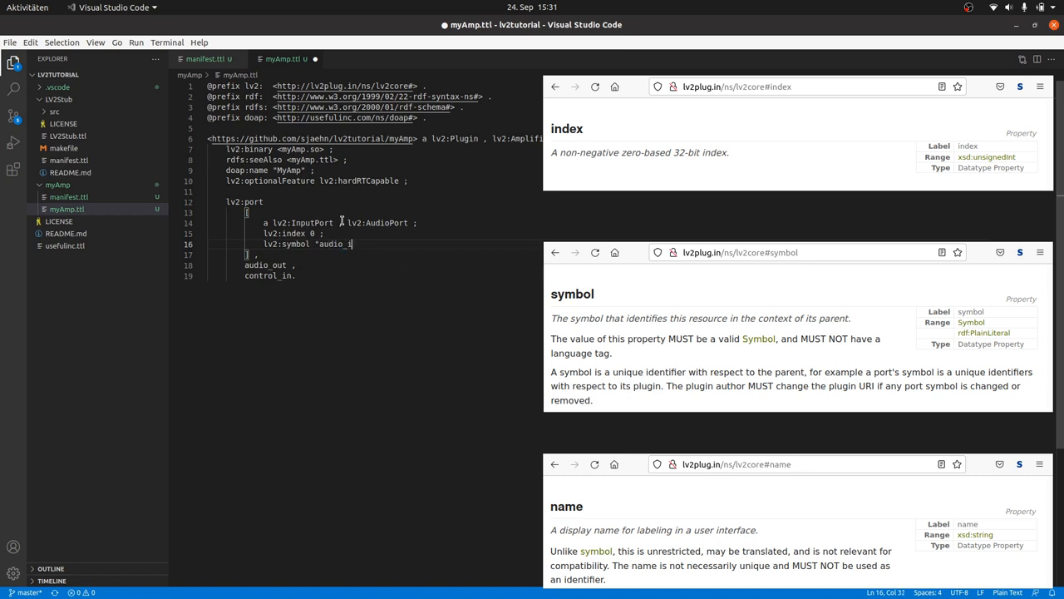
text(lv2:name)
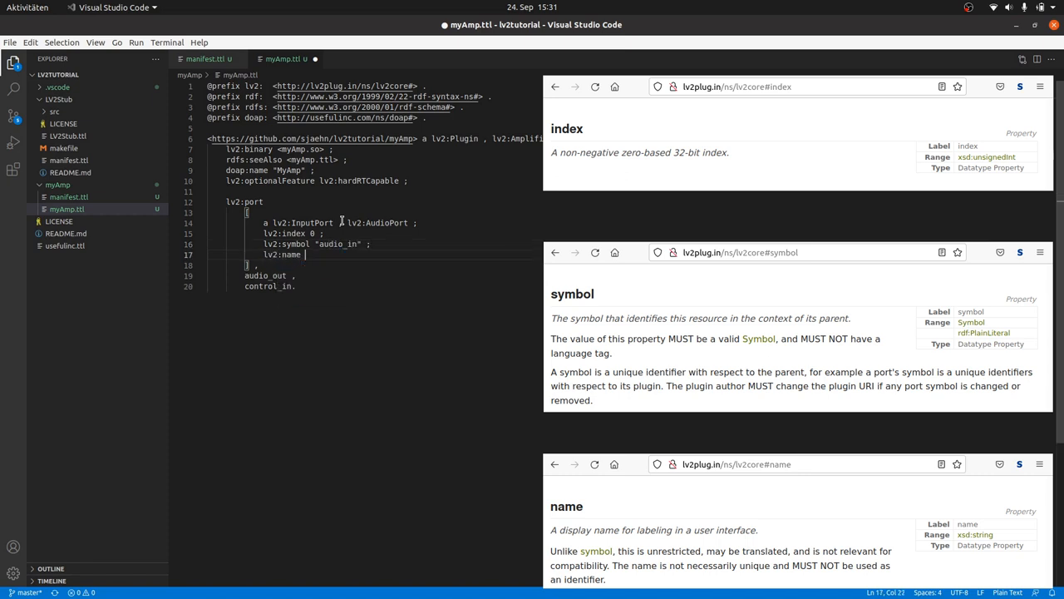
text("Audio input";)
text(lv2:symbol)
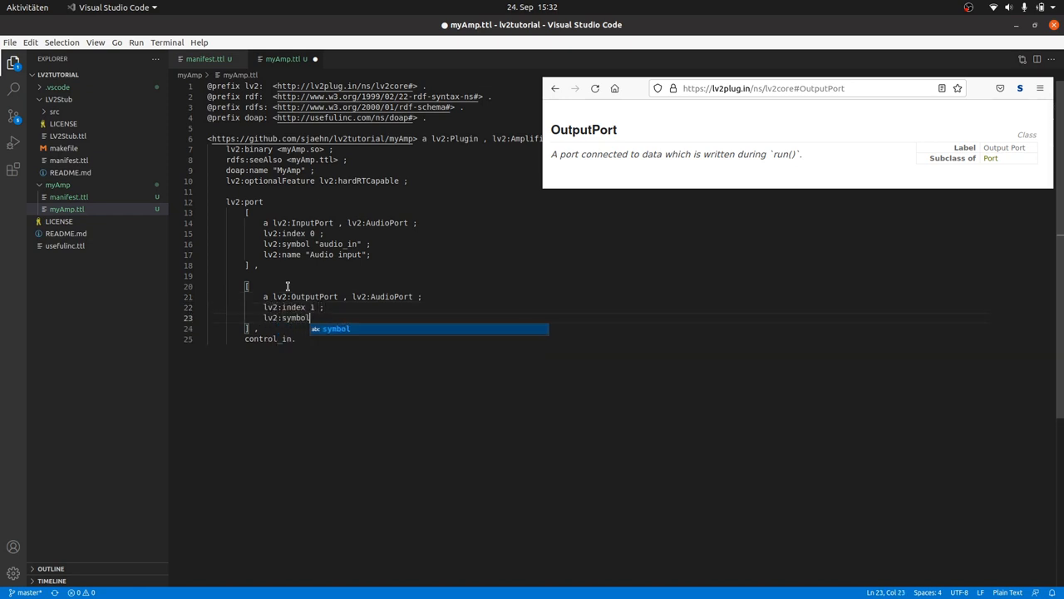
- Write the audio_out port as lv2:OutputPort, lv2:AudioPort with index 1, symbol "audio_out", name "Audio output"
text("audio_out" ;)
text(lv2:name "Audio output" ;)
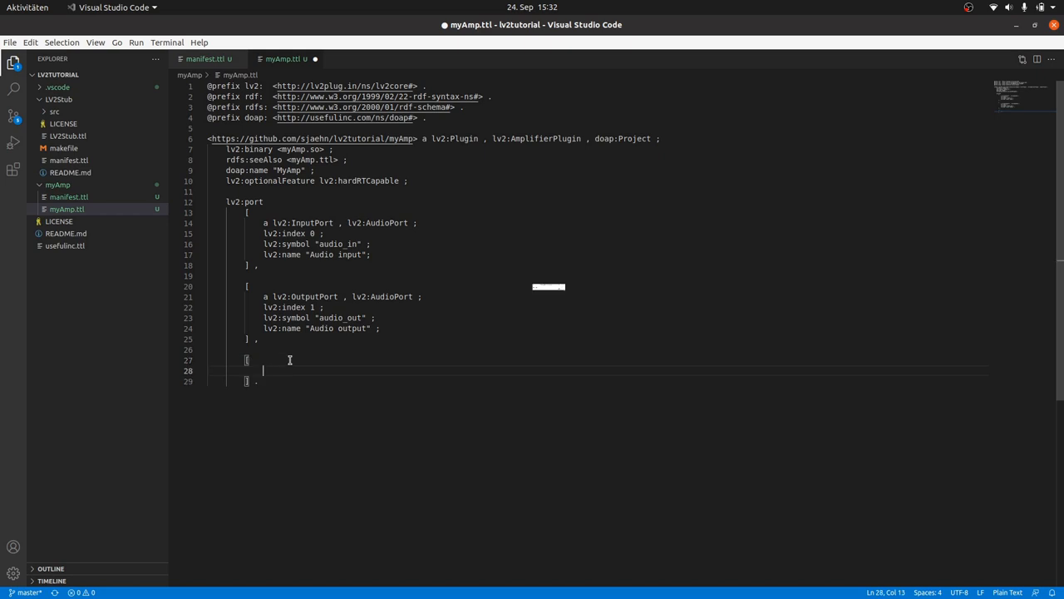
- Write the control port as lv2:InputPort, lv2:ControlPort with index 2, symbol "amp", name "Amplification"
text(a lv2:InputPort , lv2:ControlPort ;)
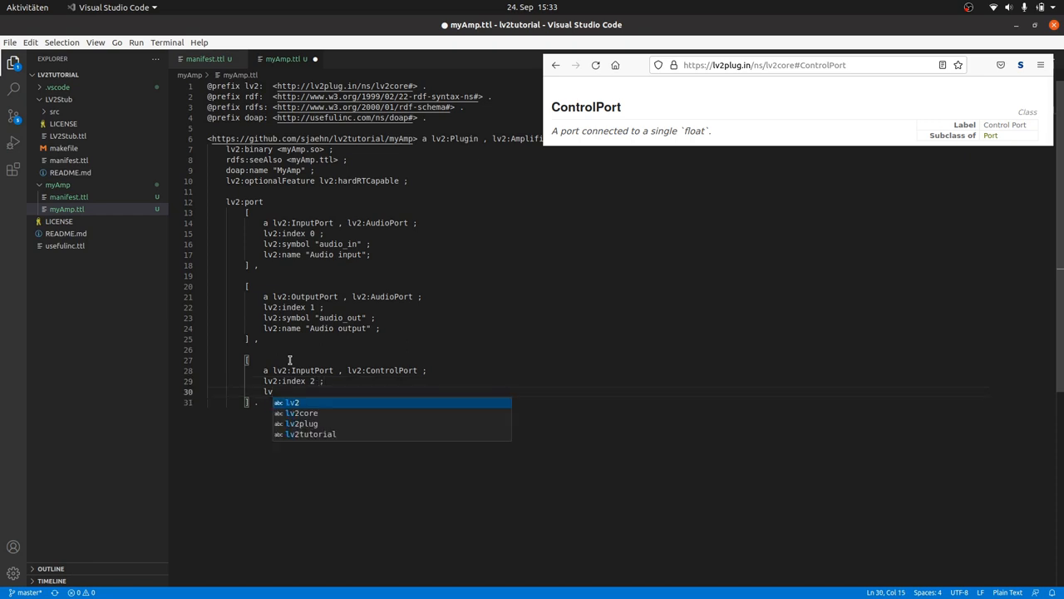
text(2:symbol "amp" ;)
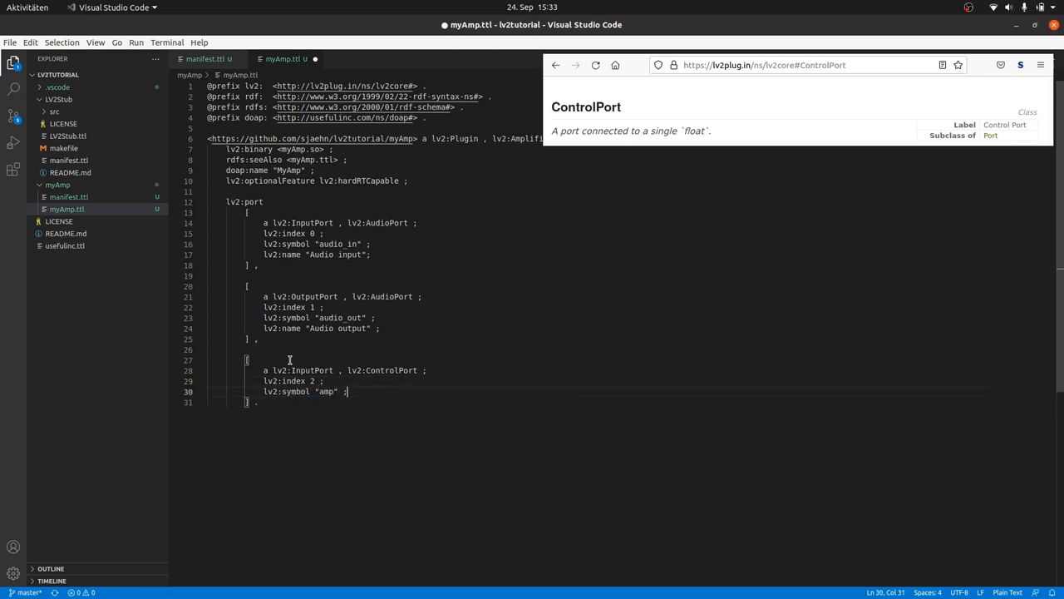
text(lv2:name "Amplification)
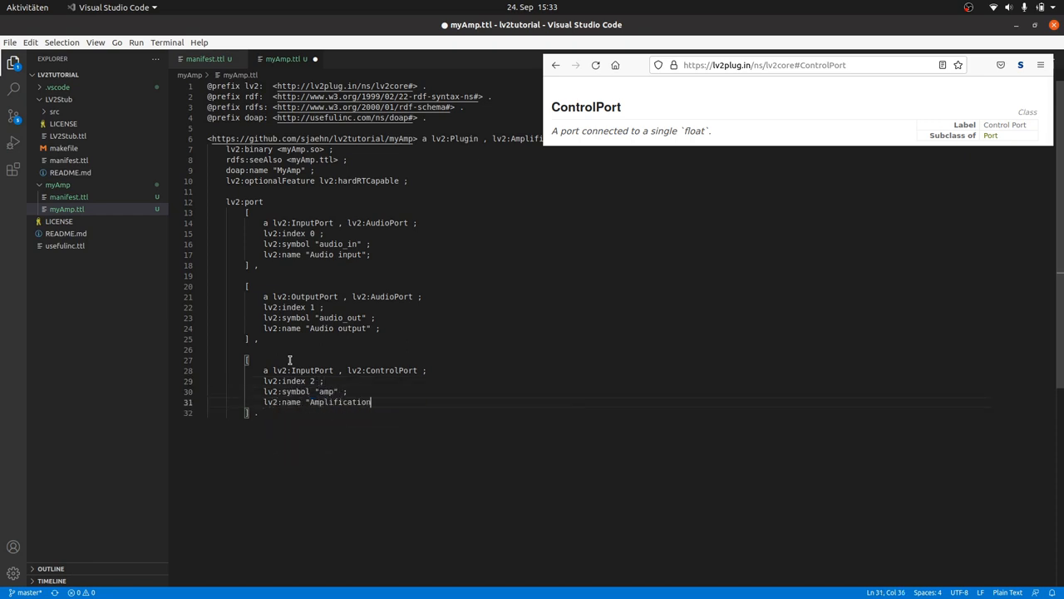
text(" ;)
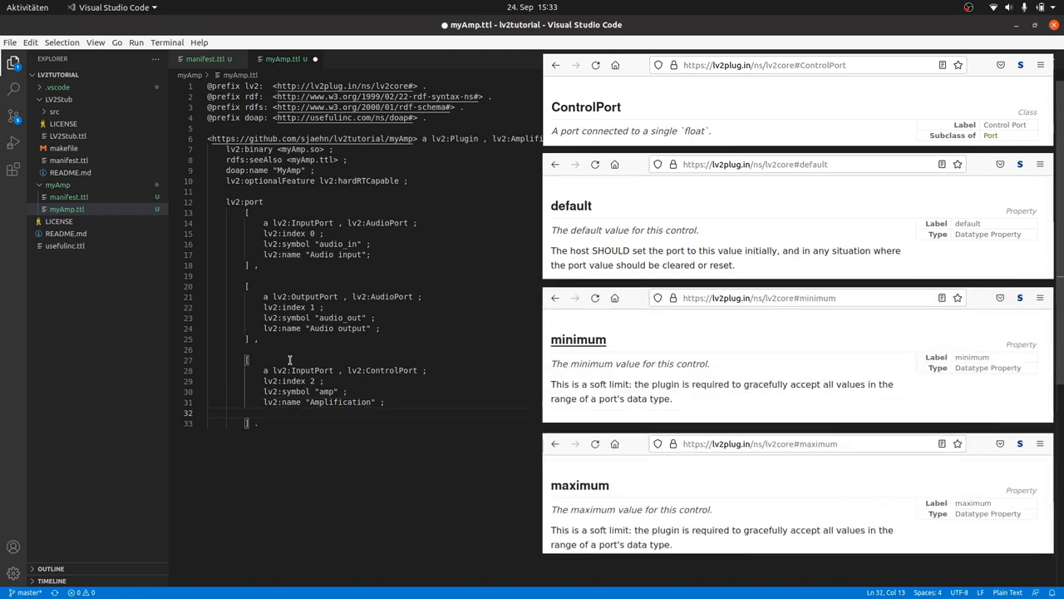
- Give the amp control port lv2:default 1.0 and begin its lv2:minimum
text(lv2:default)
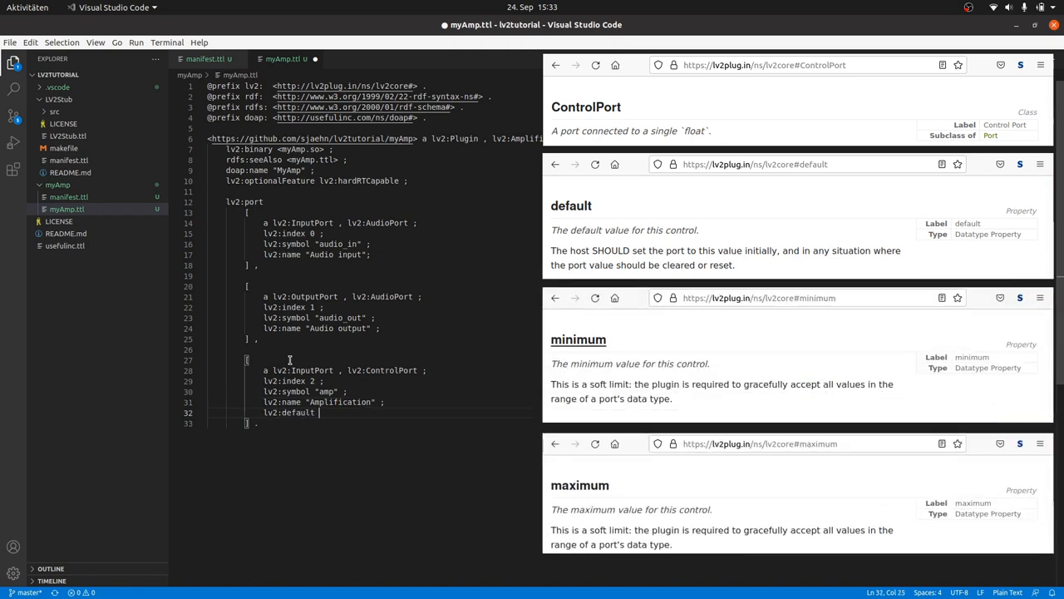
text(1.0 ;)
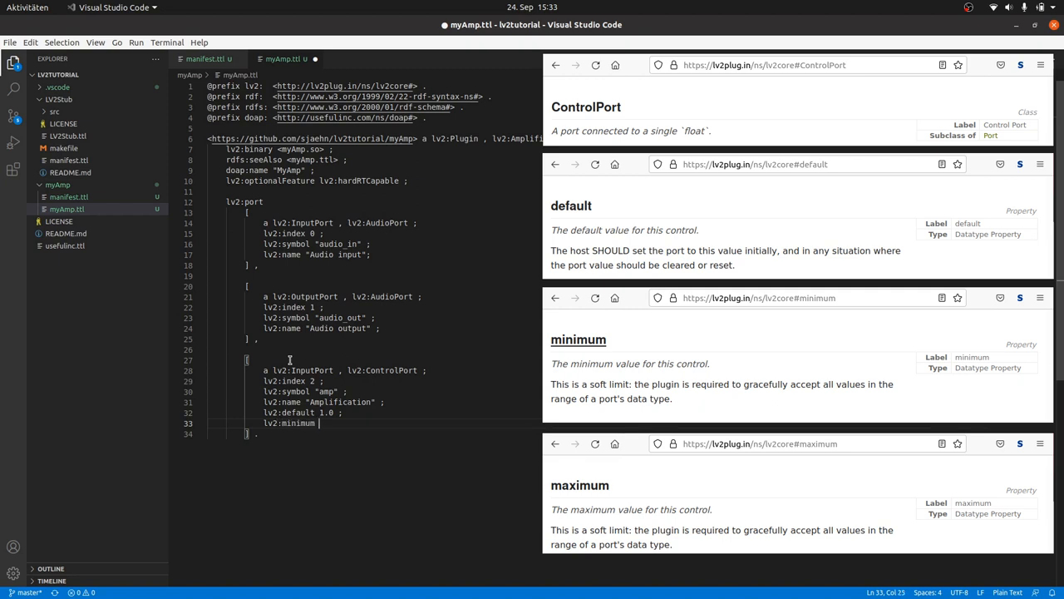